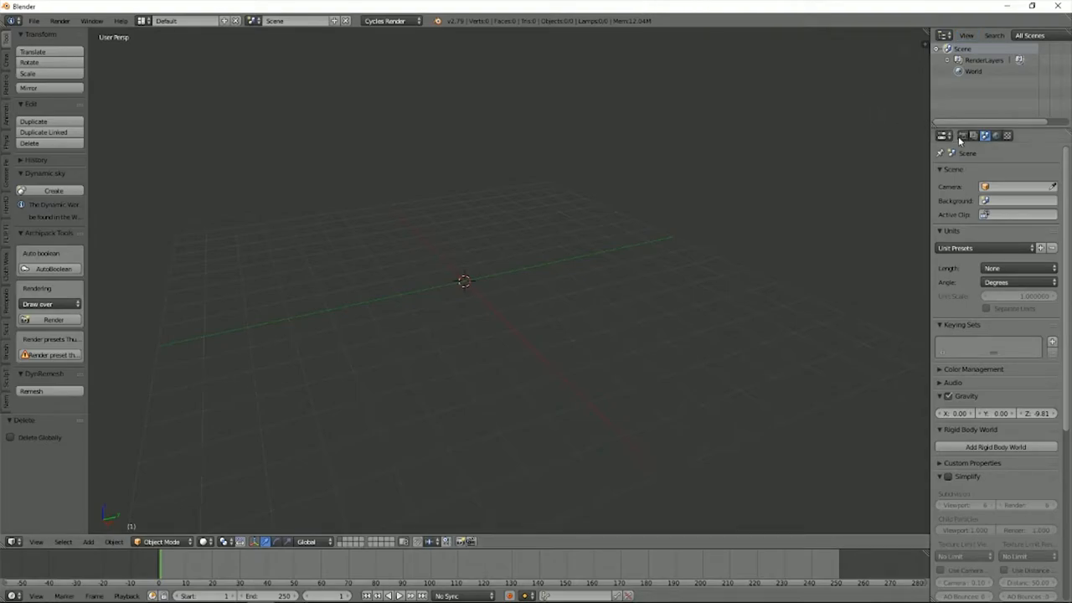
# Show the Render properties and add a new job in BakeTool's Job Manager.
pyautogui.click(964, 135)
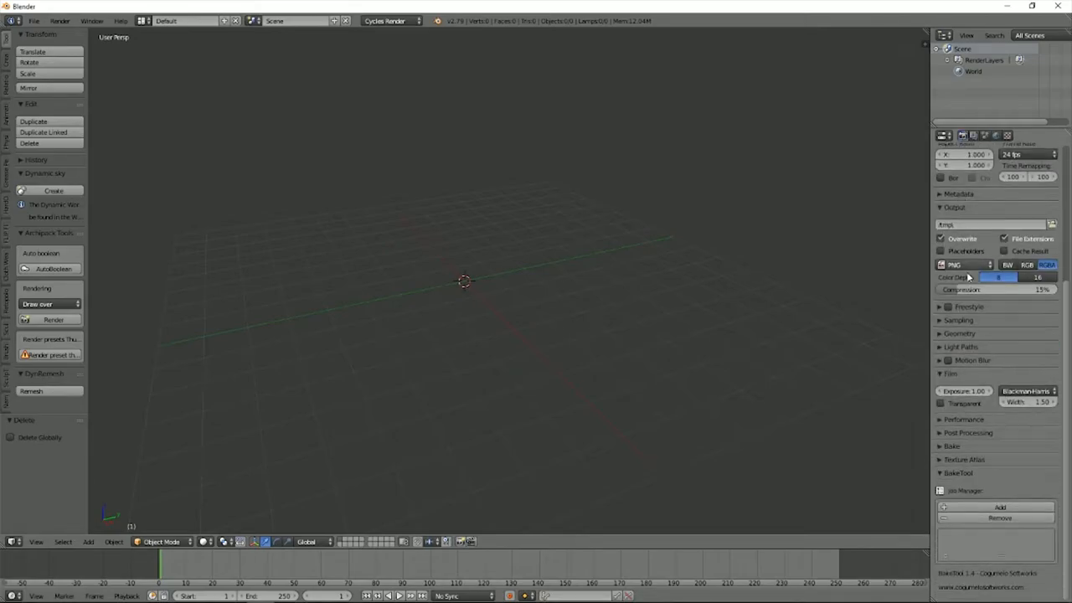
pyautogui.moveTo(957, 507)
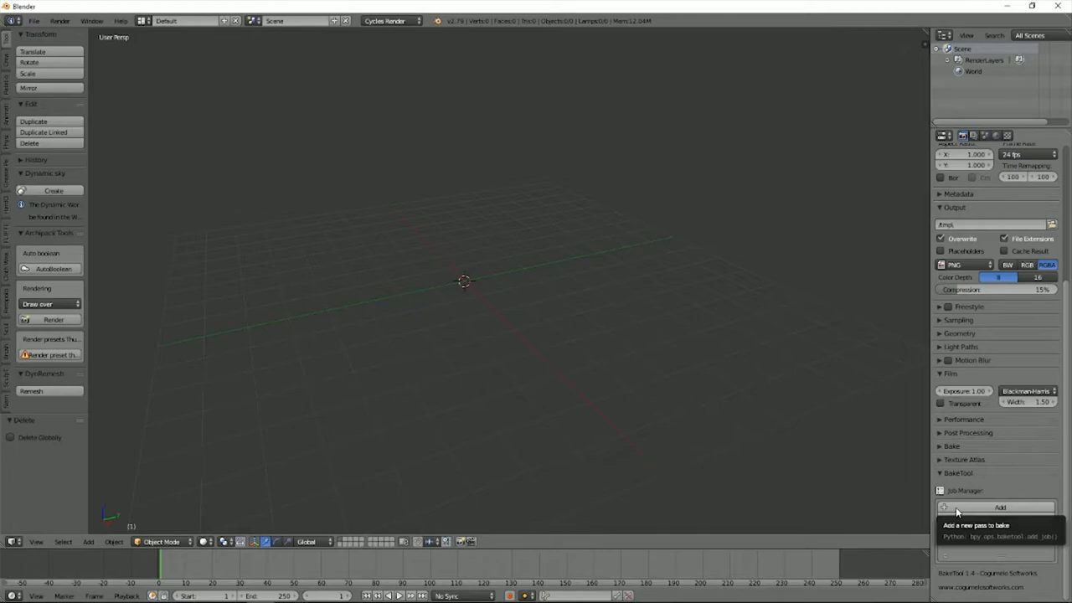
pyautogui.click(997, 507)
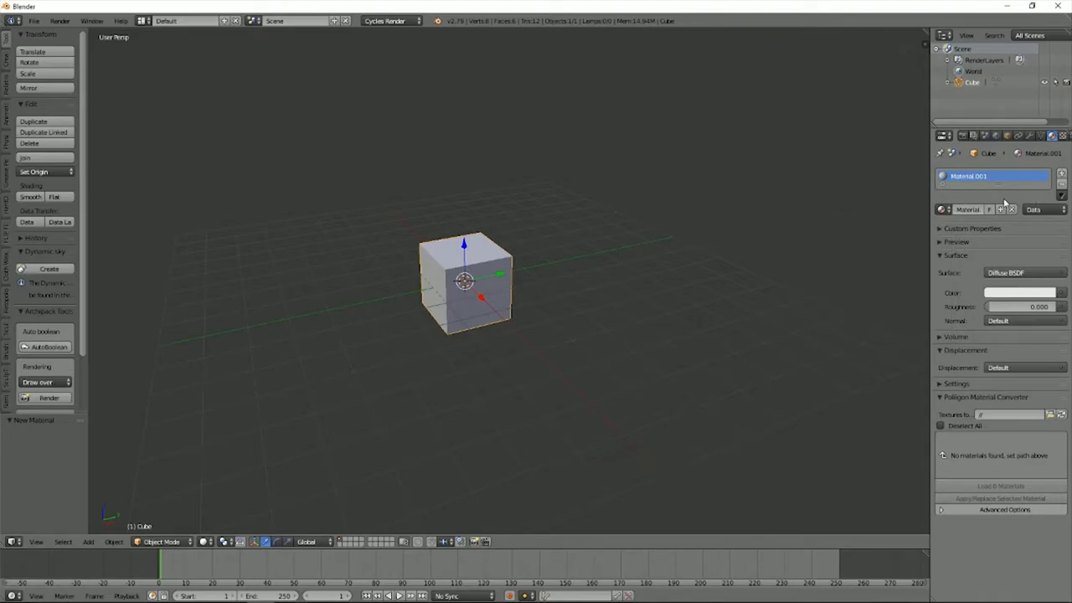
# Make the cube's material green, then add a UV sphere with a new material.
pyautogui.click(1020, 292)
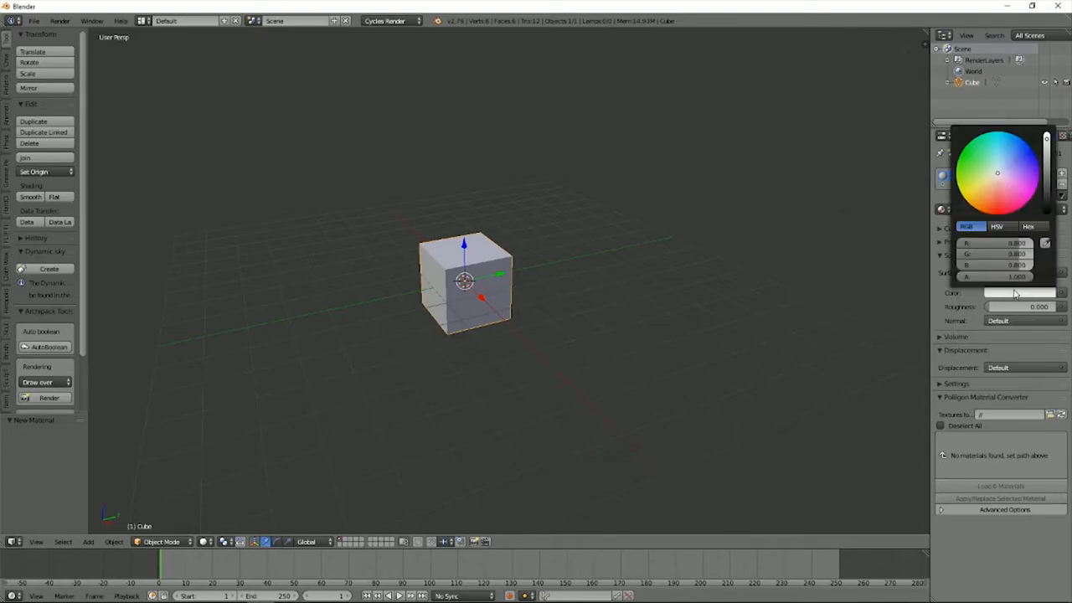
pyautogui.click(997, 172)
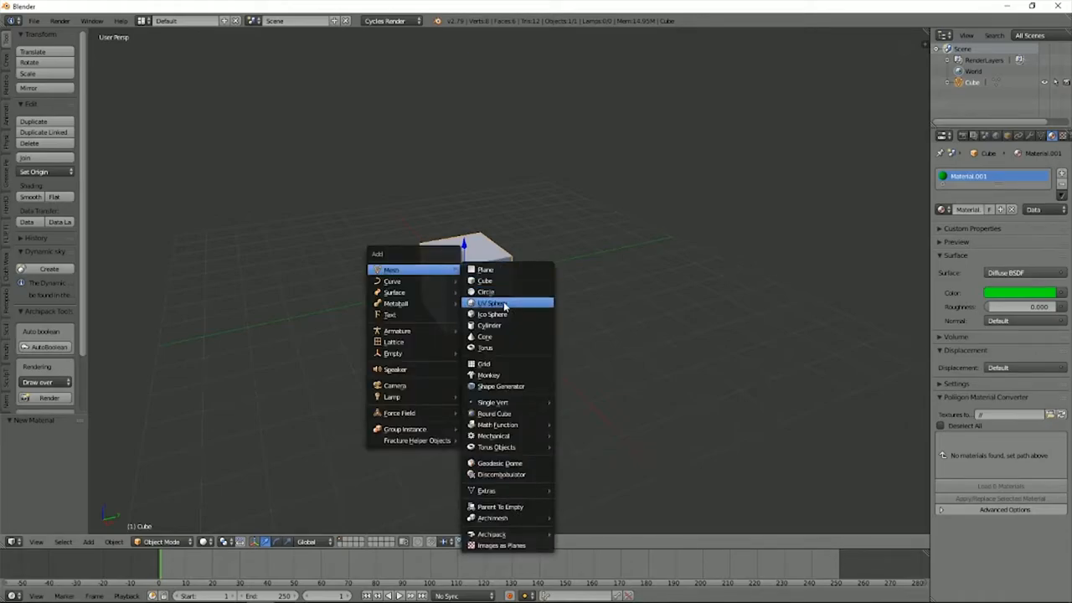
pyautogui.click(493, 302)
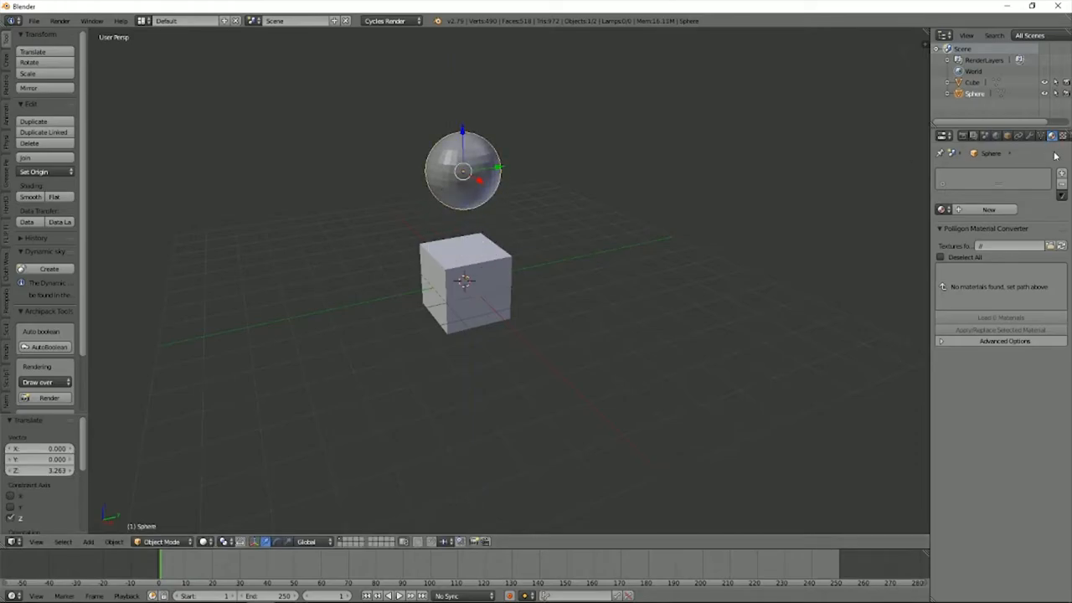
pyautogui.click(988, 210)
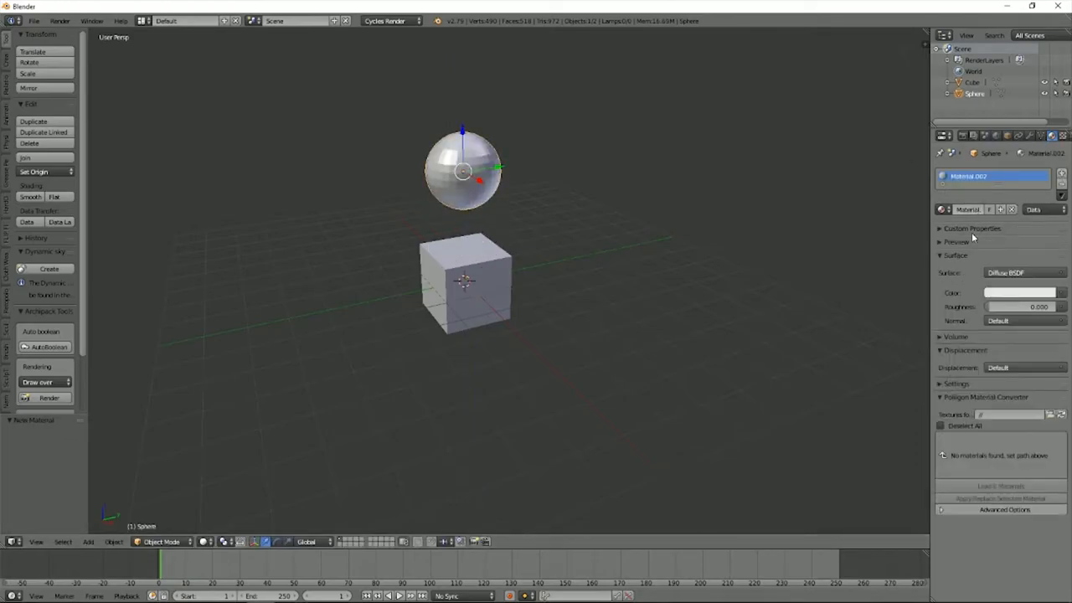
pyautogui.click(1020, 292)
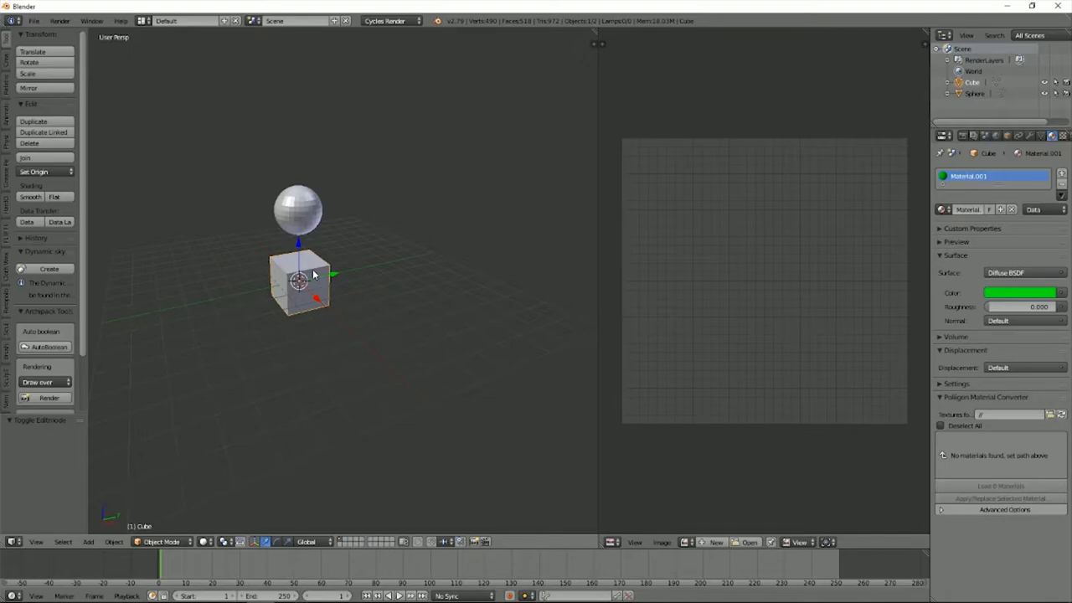
pyautogui.moveTo(373, 148)
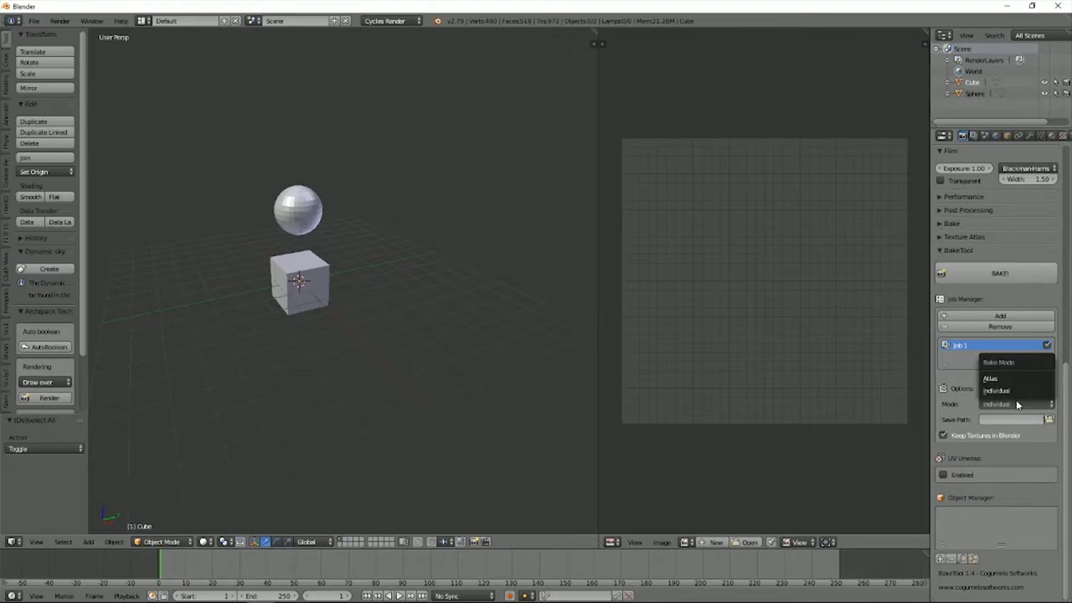
# Set Job 1's mode to Individual and tick UV Unwrap Enabled.
pyautogui.click(996, 390)
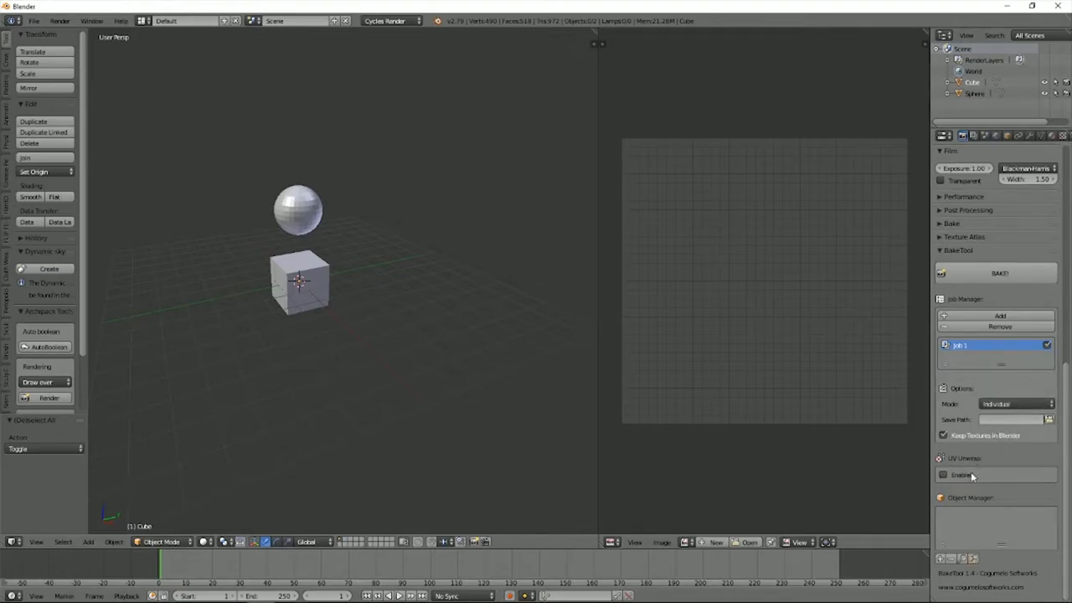
pyautogui.click(944, 474)
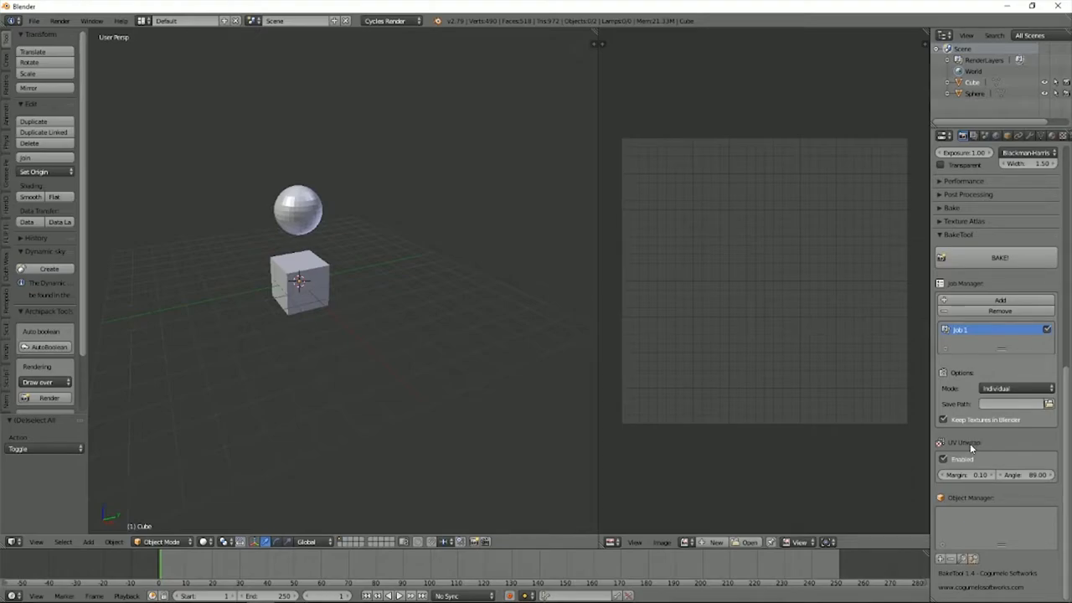
pyautogui.moveTo(755, 420)
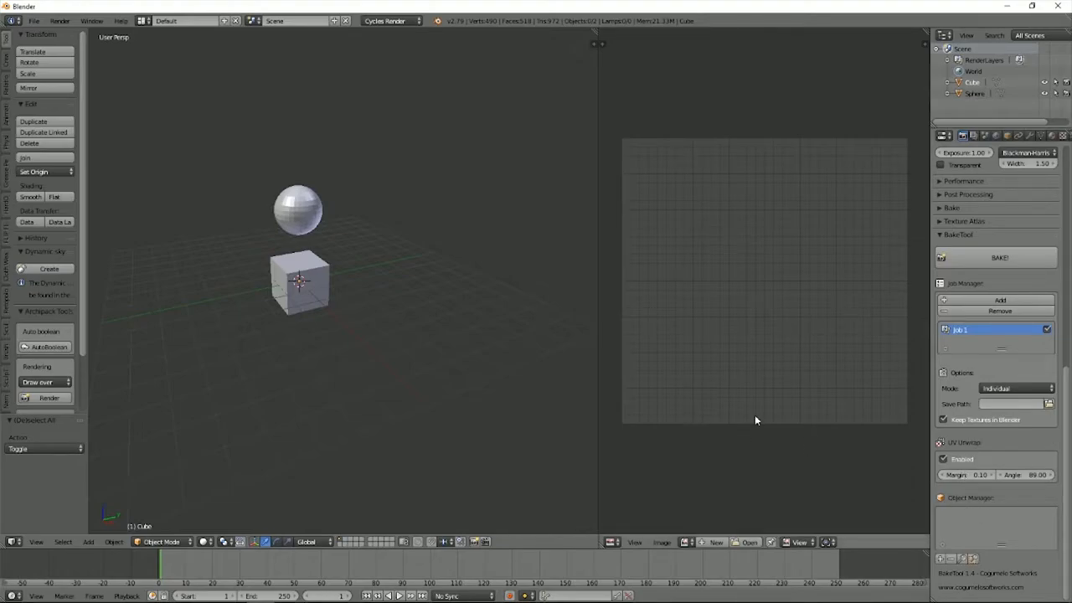
# Add the sphere and cube to the Object Manager and add a first bake pass.
pyautogui.click(298, 208)
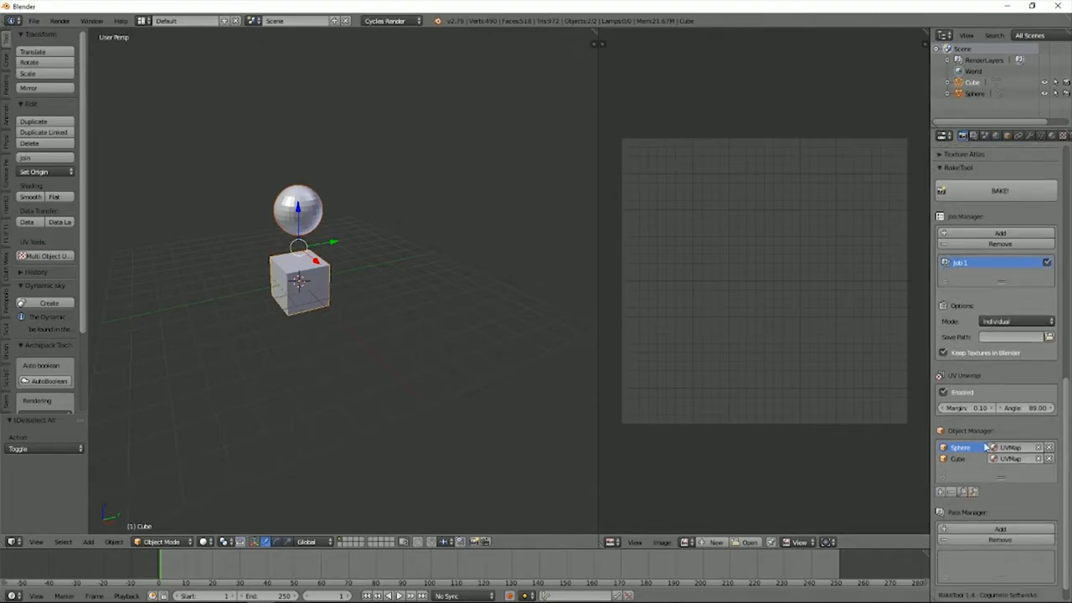
pyautogui.click(944, 155)
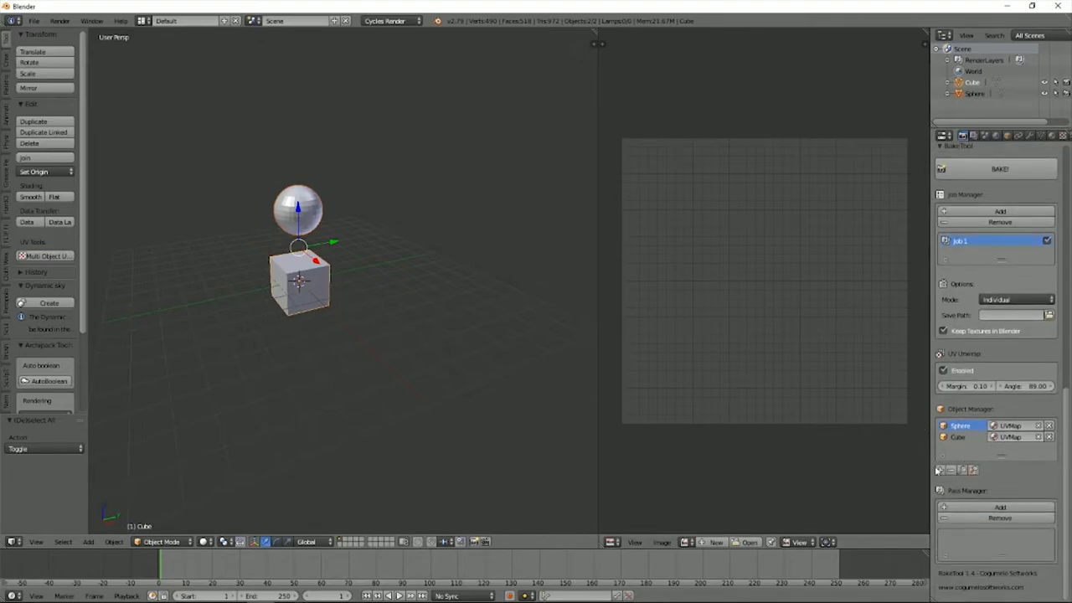
pyautogui.click(999, 507)
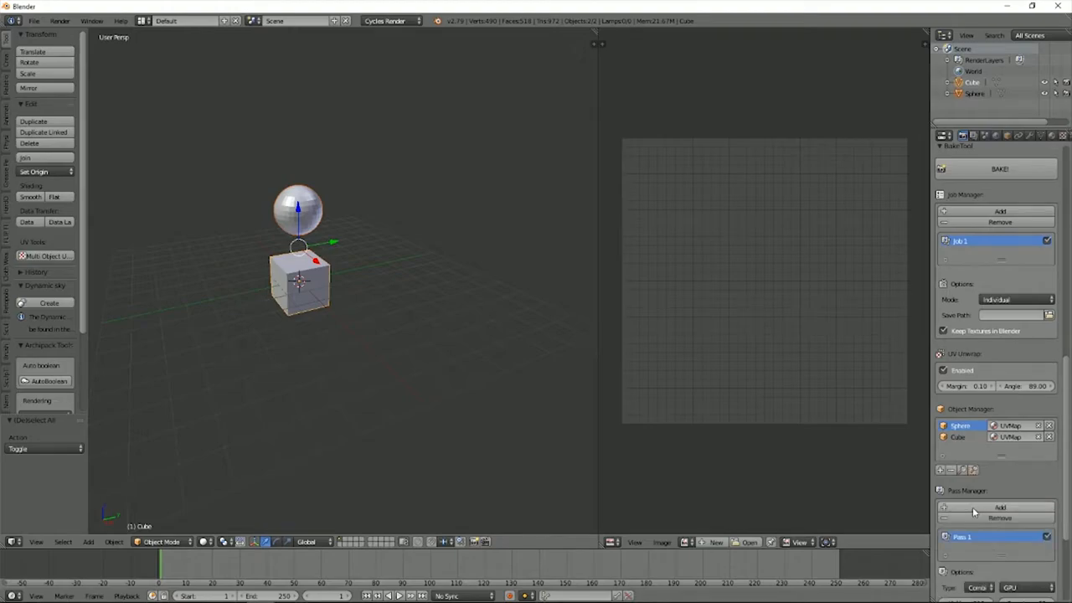
pyautogui.scroll(-3)
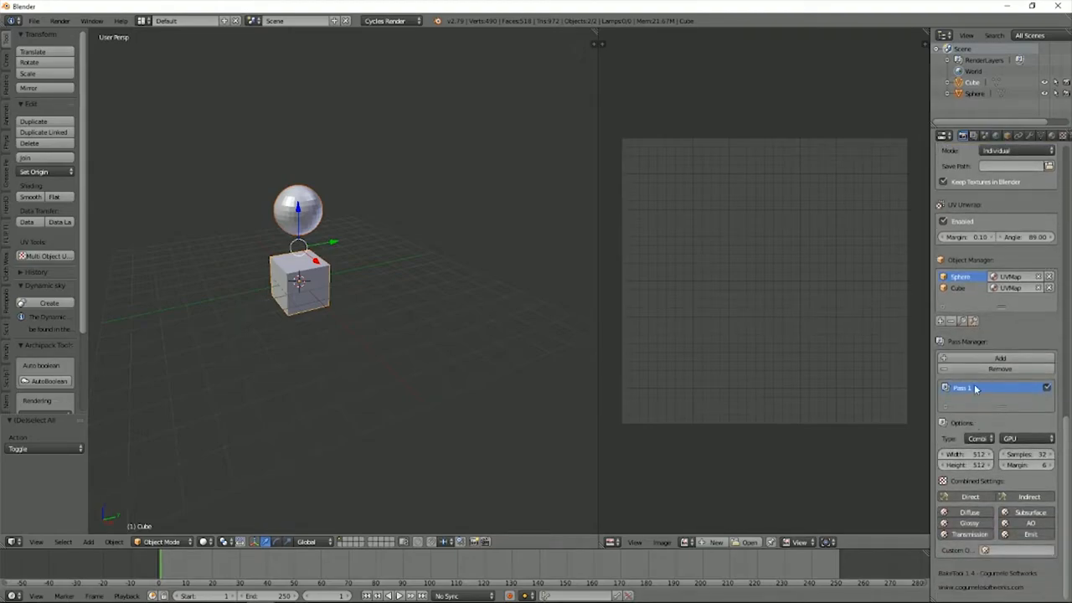
pyautogui.click(979, 438)
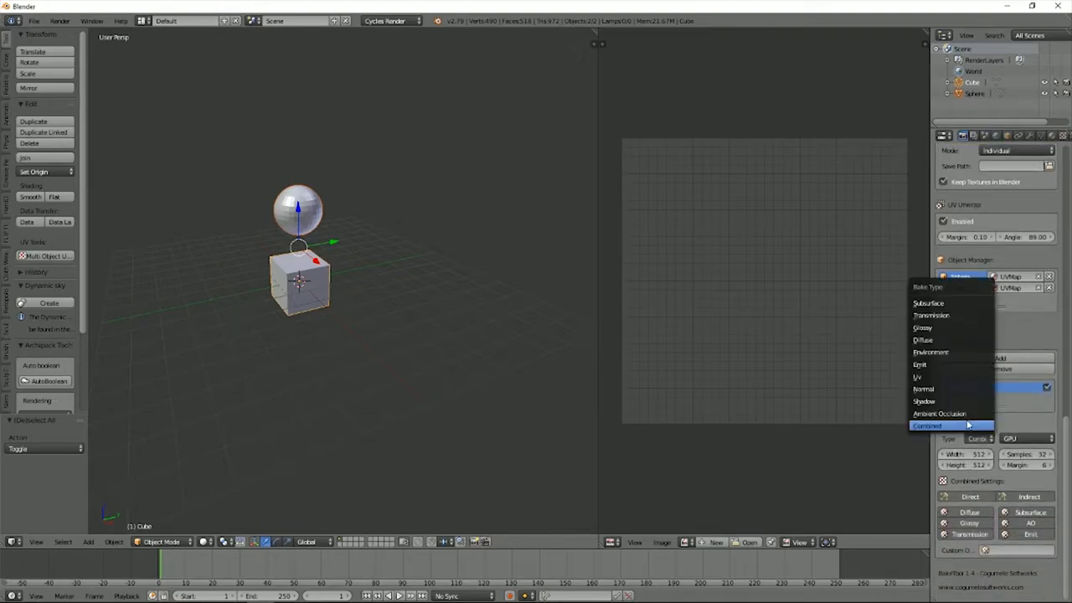
pyautogui.moveTo(951, 376)
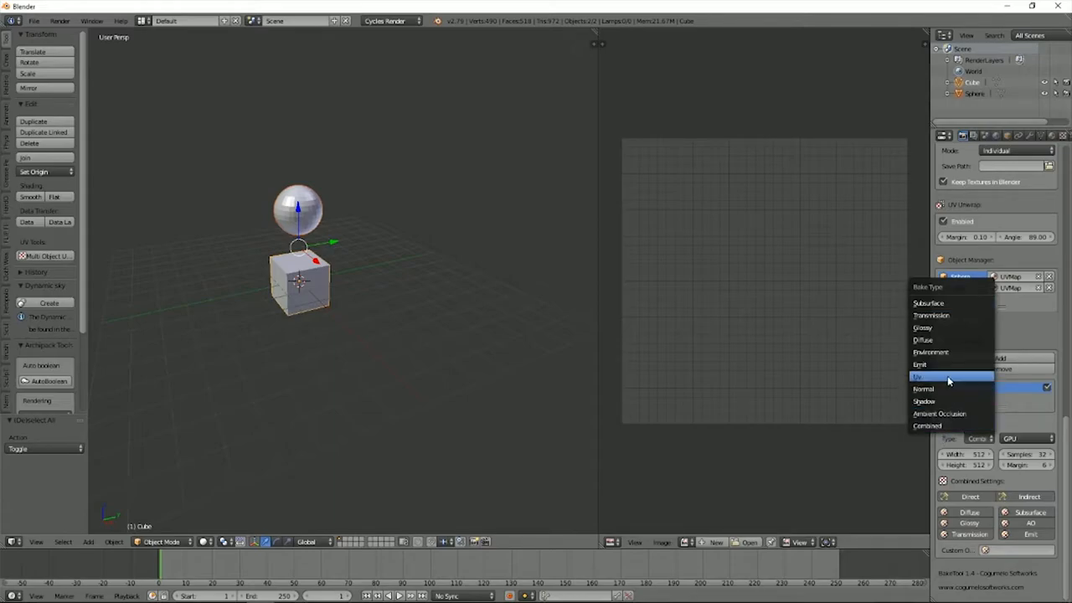
# Add a second and third bake pass, then remove the extra passes.
pyautogui.click(919, 376)
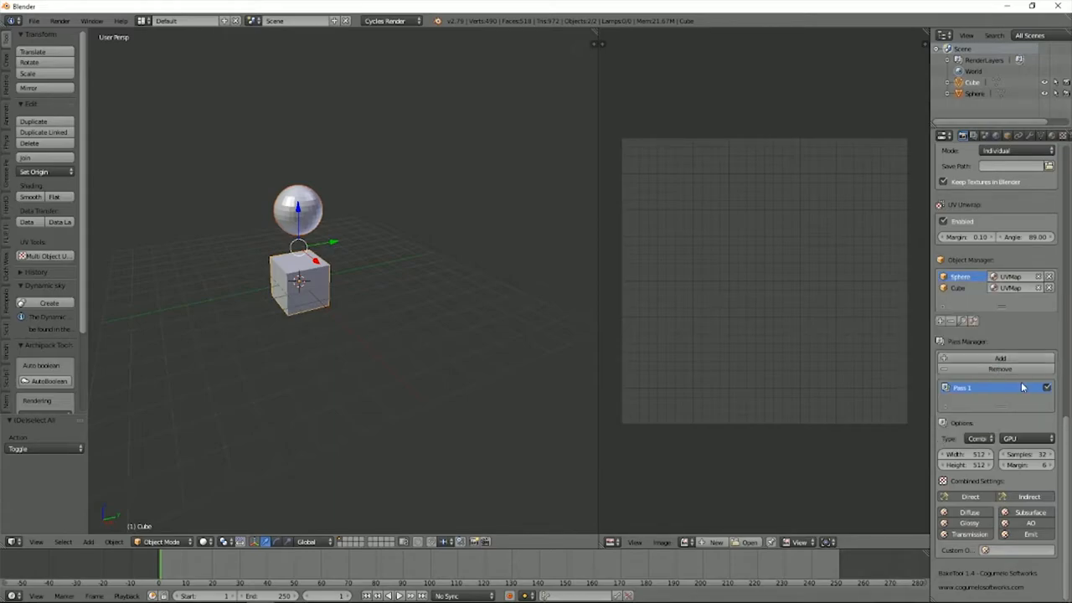
pyautogui.click(1000, 358)
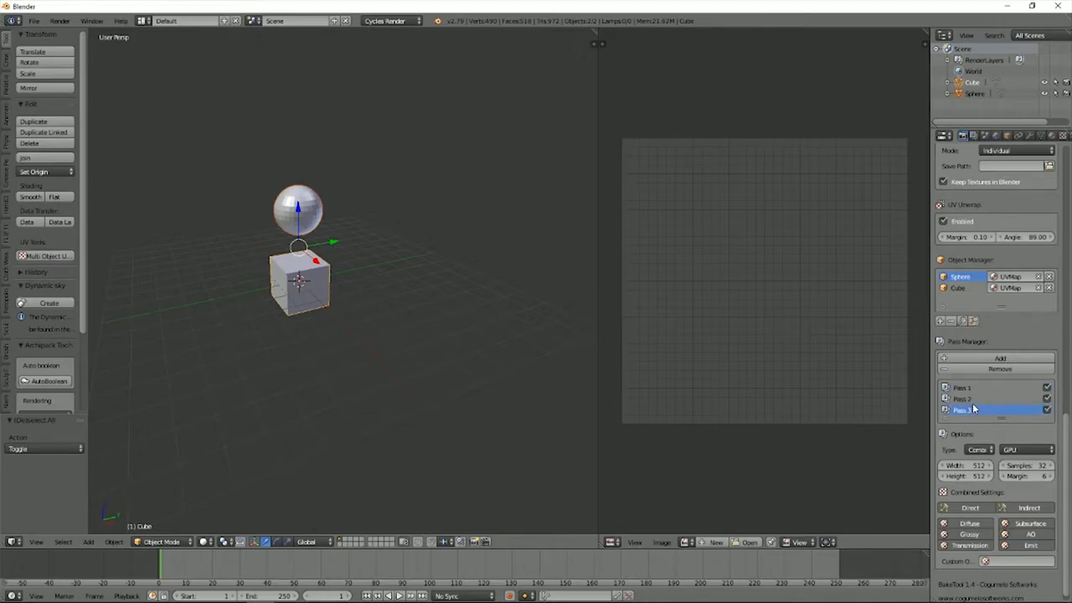
pyautogui.click(977, 450)
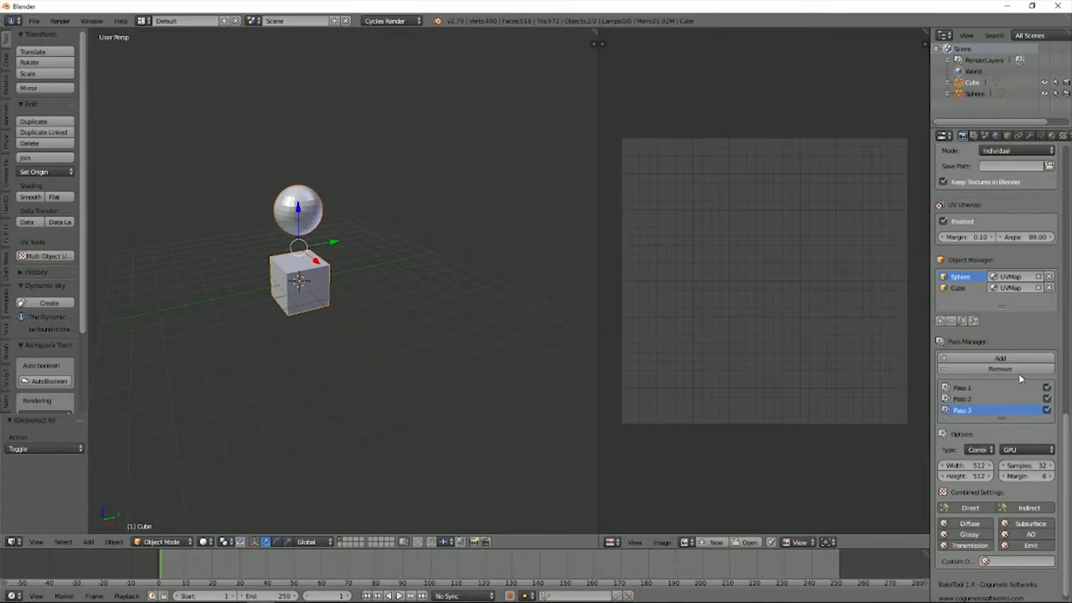
pyautogui.click(1000, 369)
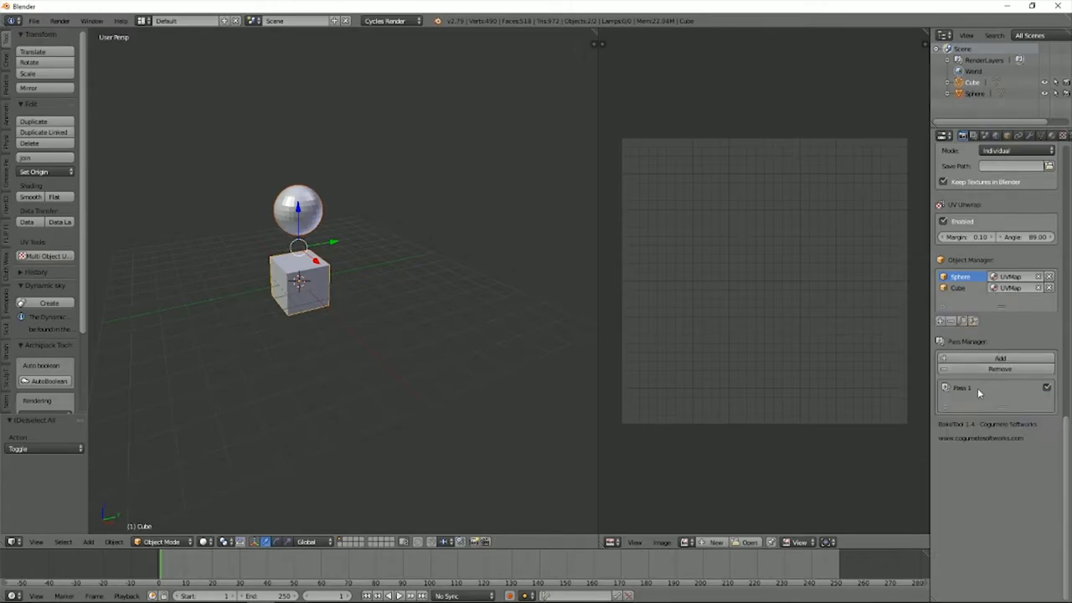
# Select Pass 1 and set its bake Type to Diffuse.
pyautogui.click(993, 387)
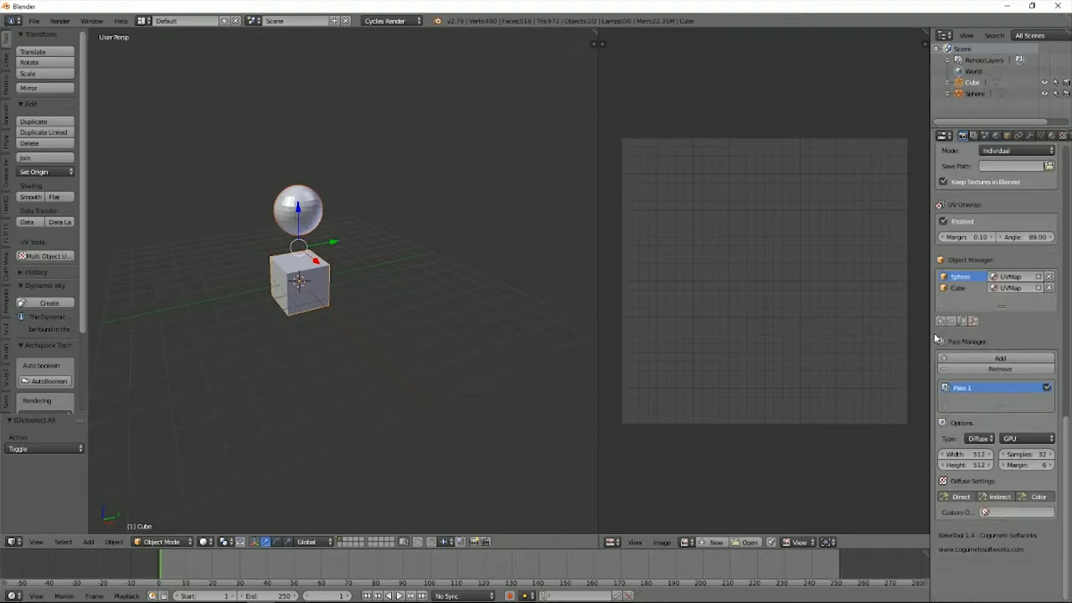
pyautogui.moveTo(967, 454)
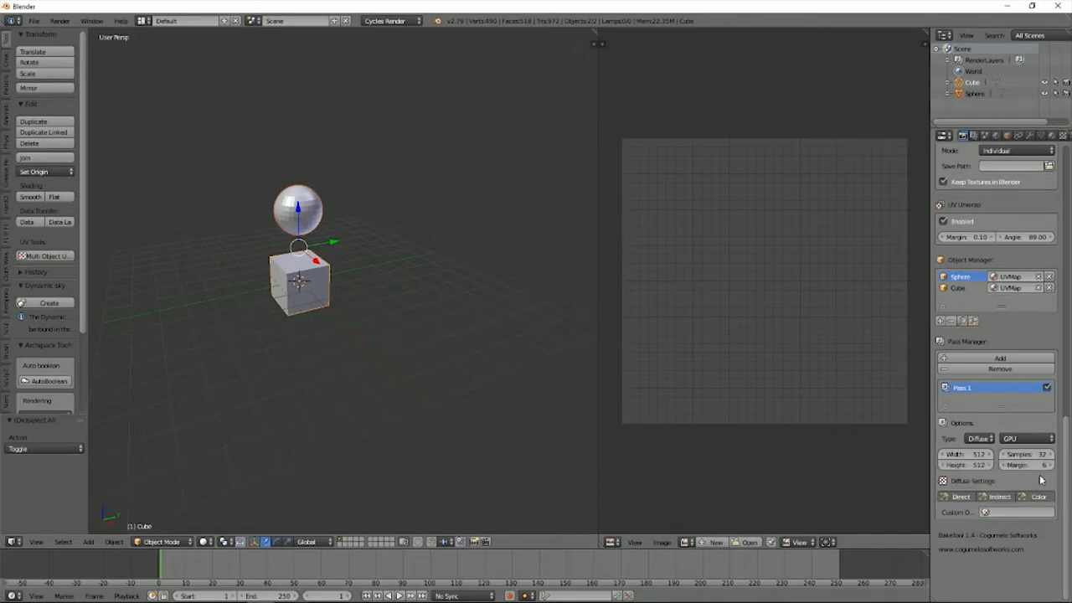
pyautogui.moveTo(1030, 465)
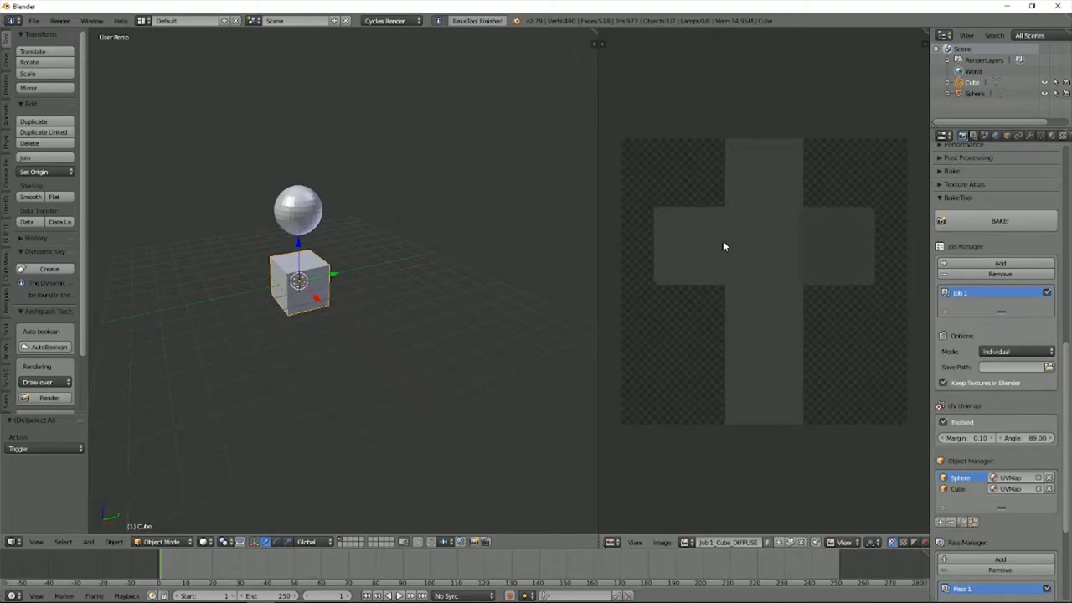
pyautogui.click(685, 542)
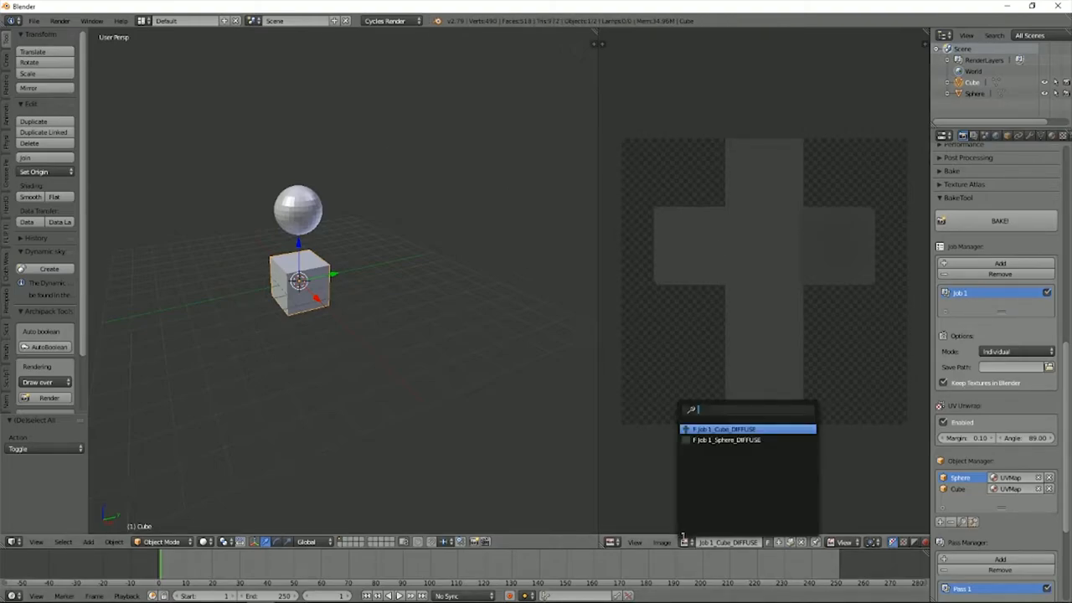
pyautogui.click(725, 440)
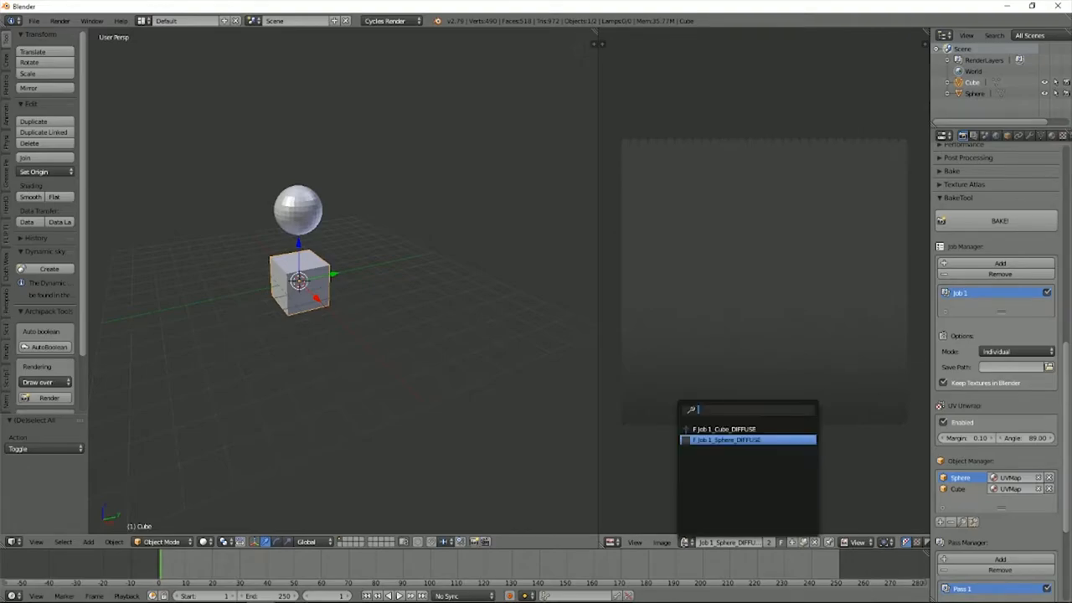
pyautogui.click(723, 428)
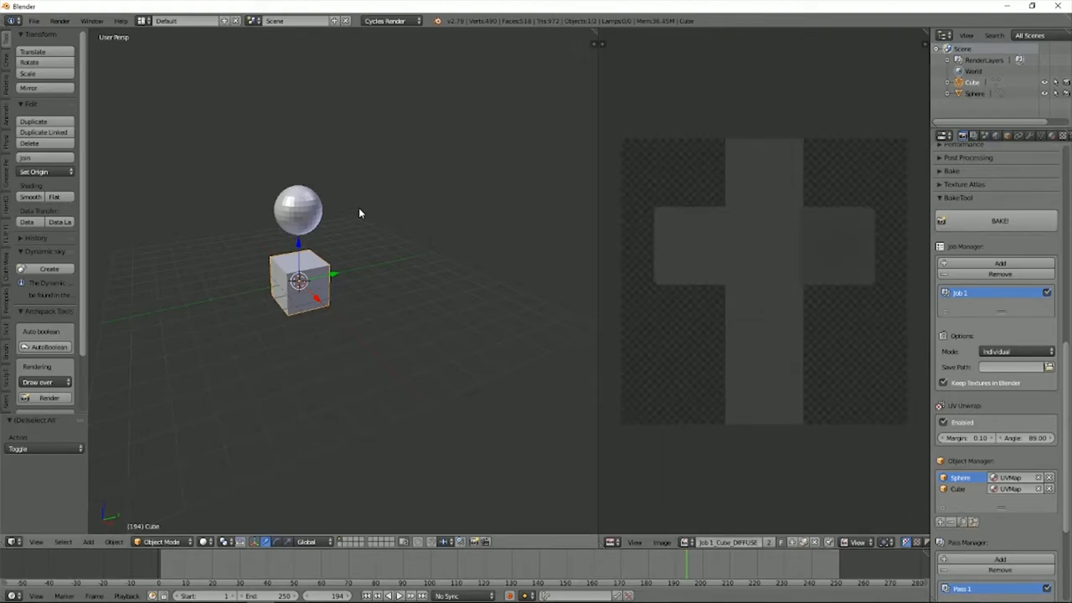
# Switch the job to Atlas mode and bake Sphere and Cube into one texture.
pyautogui.click(1016, 351)
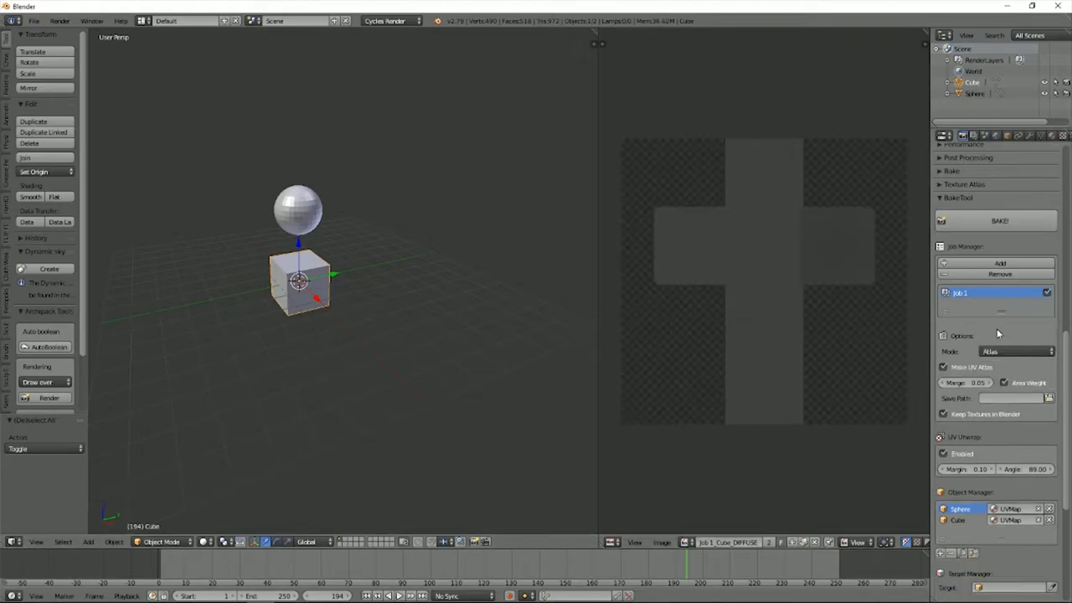
pyautogui.click(999, 221)
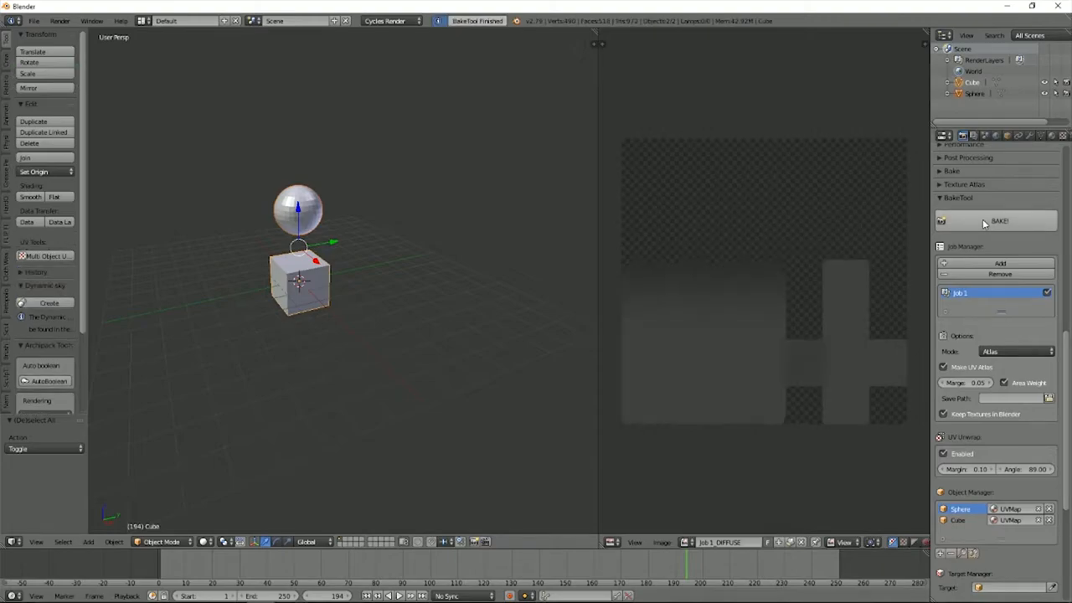
pyautogui.moveTo(910, 264)
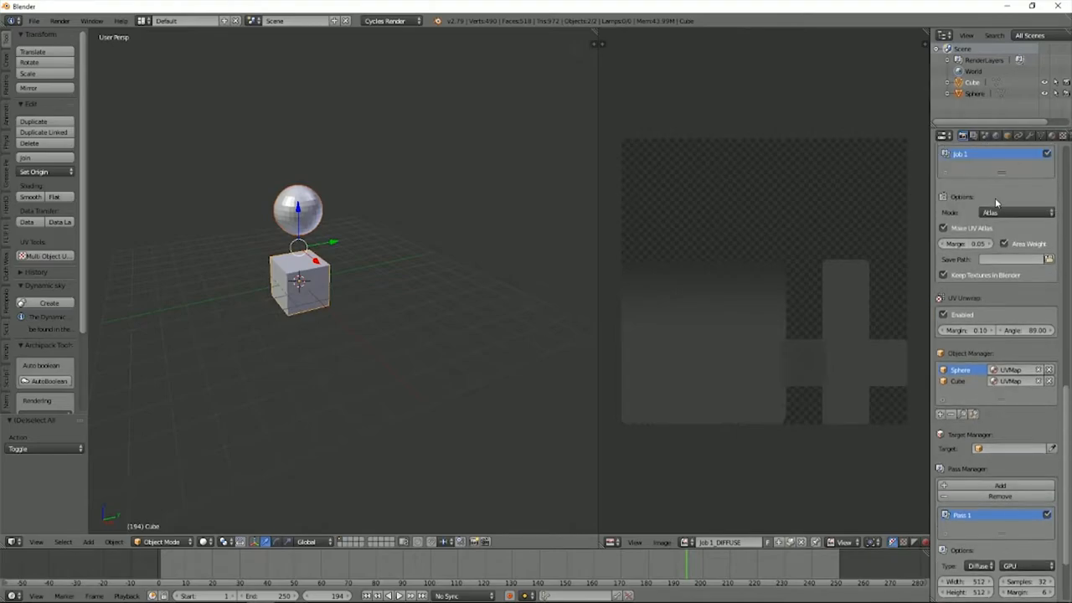
pyautogui.scroll(3)
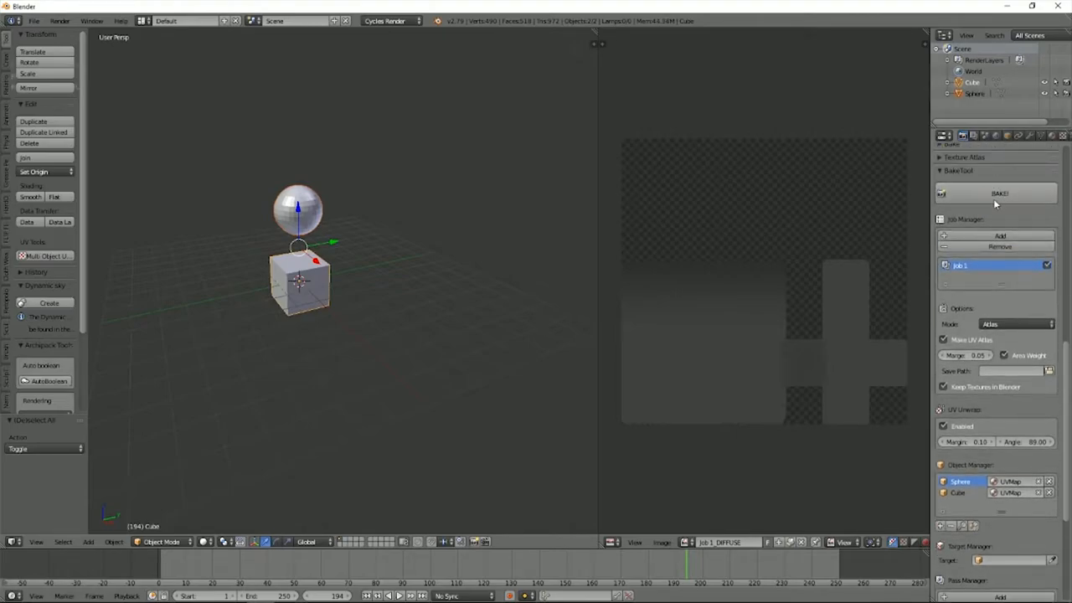
pyautogui.click(999, 194)
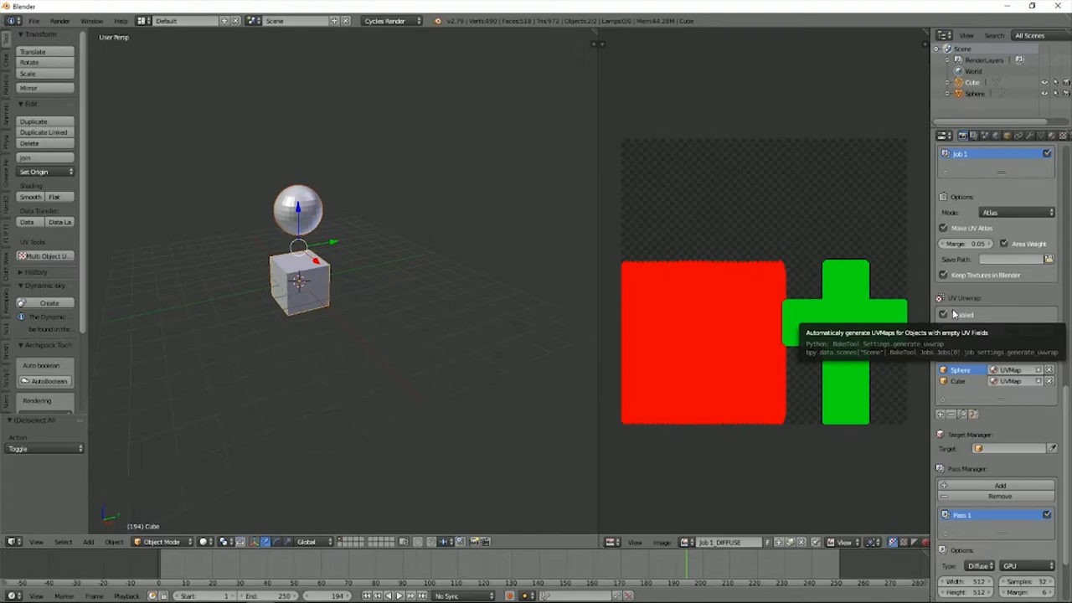
pyautogui.click(945, 314)
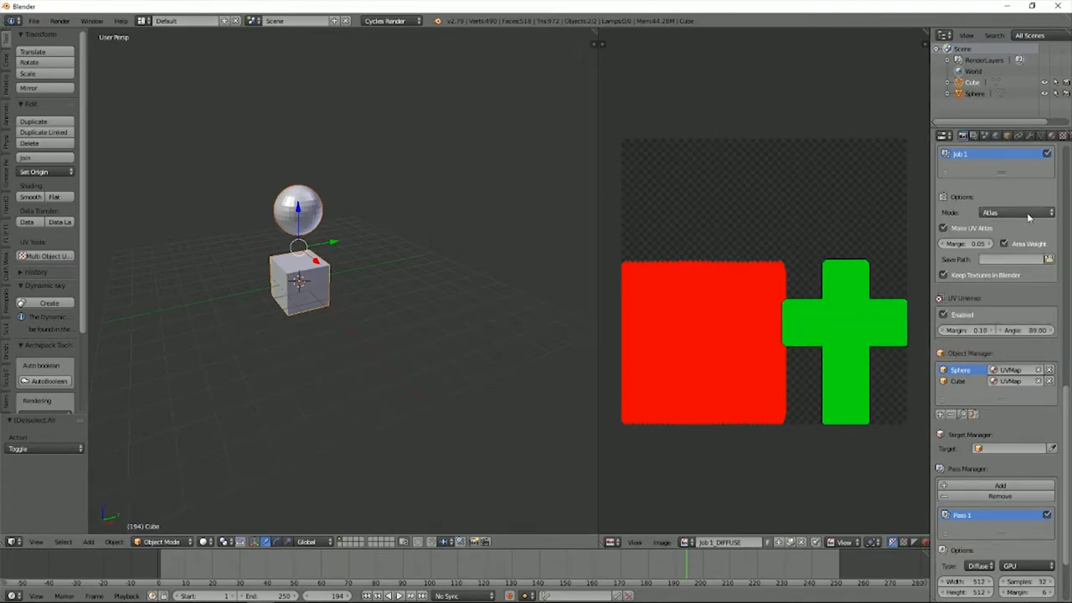
pyautogui.moveTo(1013, 212)
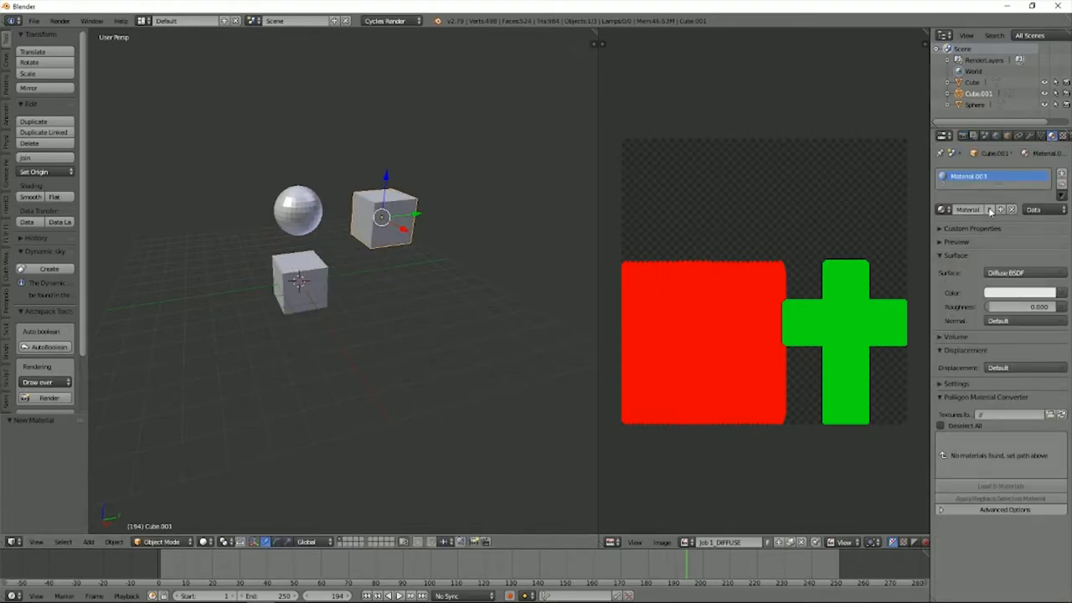
# Re-bake the atlas with Cube.001 included and show the cube's material settings.
pyautogui.click(1020, 292)
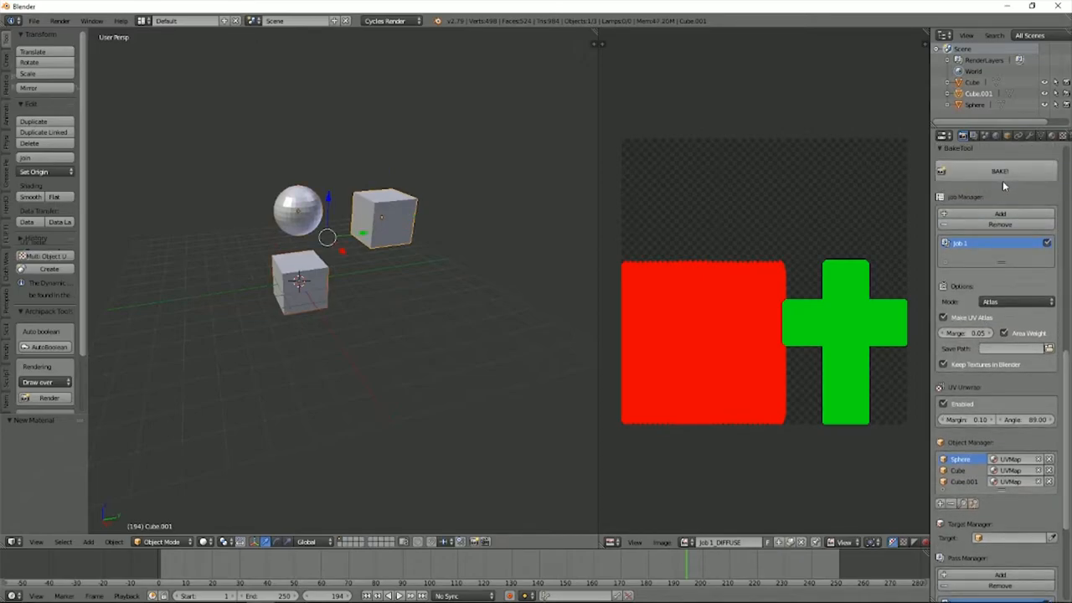
pyautogui.click(996, 171)
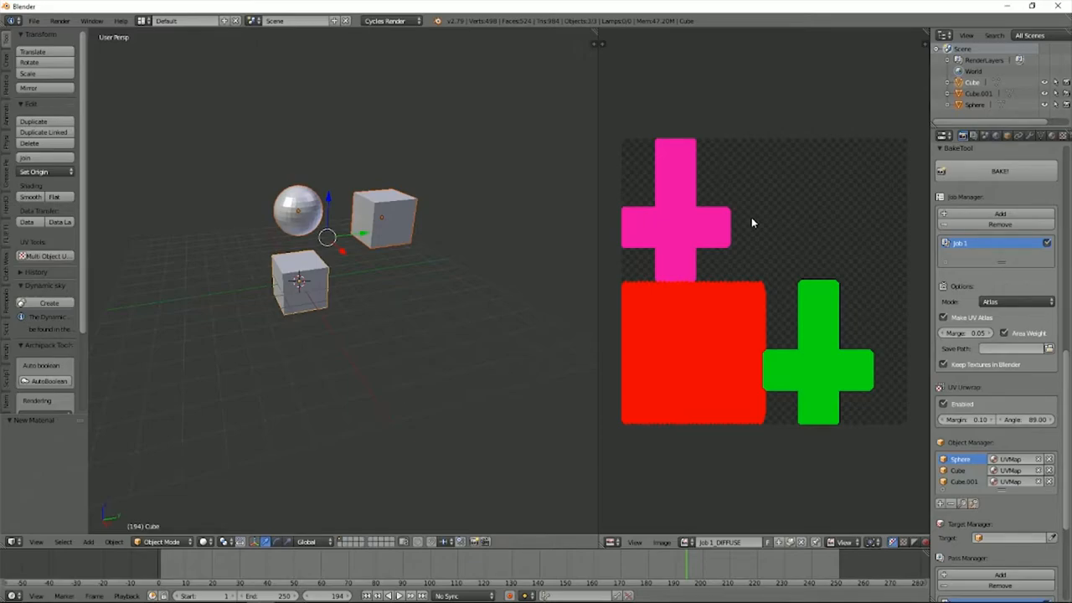
pyautogui.click(962, 134)
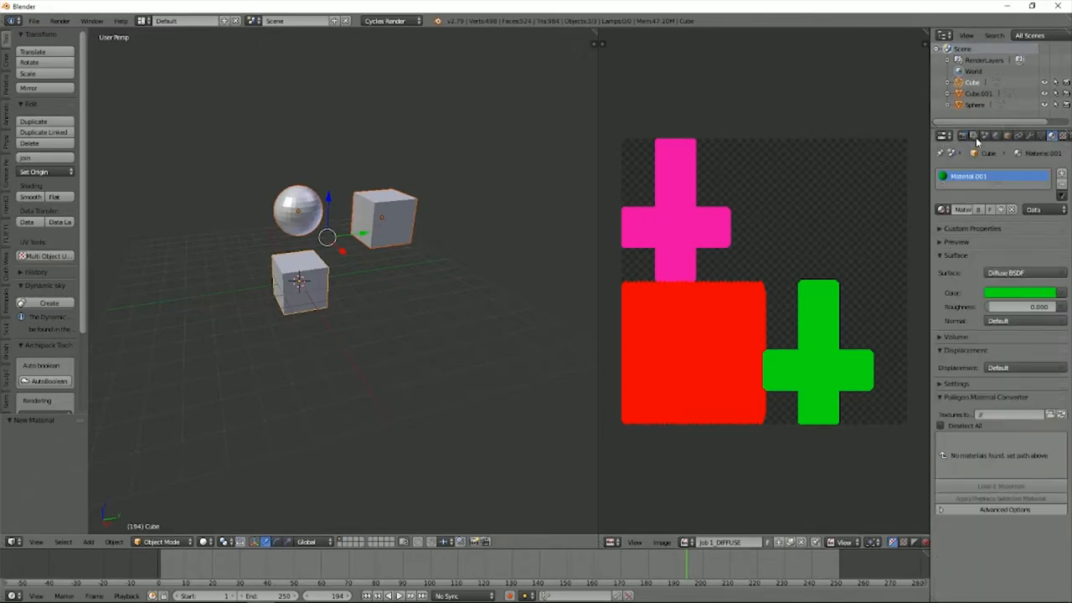
pyautogui.moveTo(967, 136)
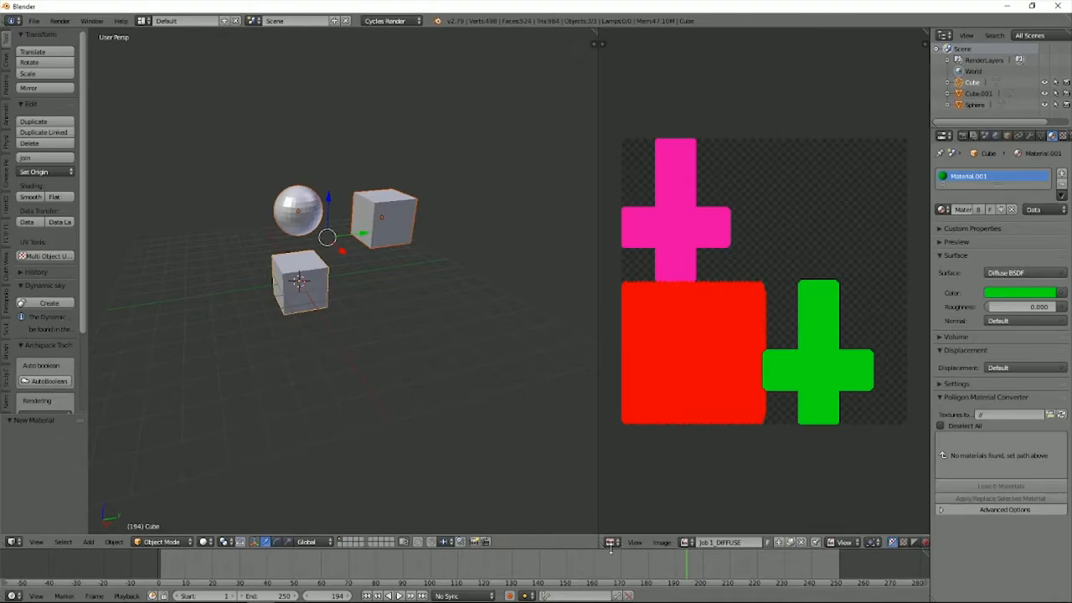
# Switch the right area to the Node Editor showing the green Diffuse BSDF.
pyautogui.click(612, 544)
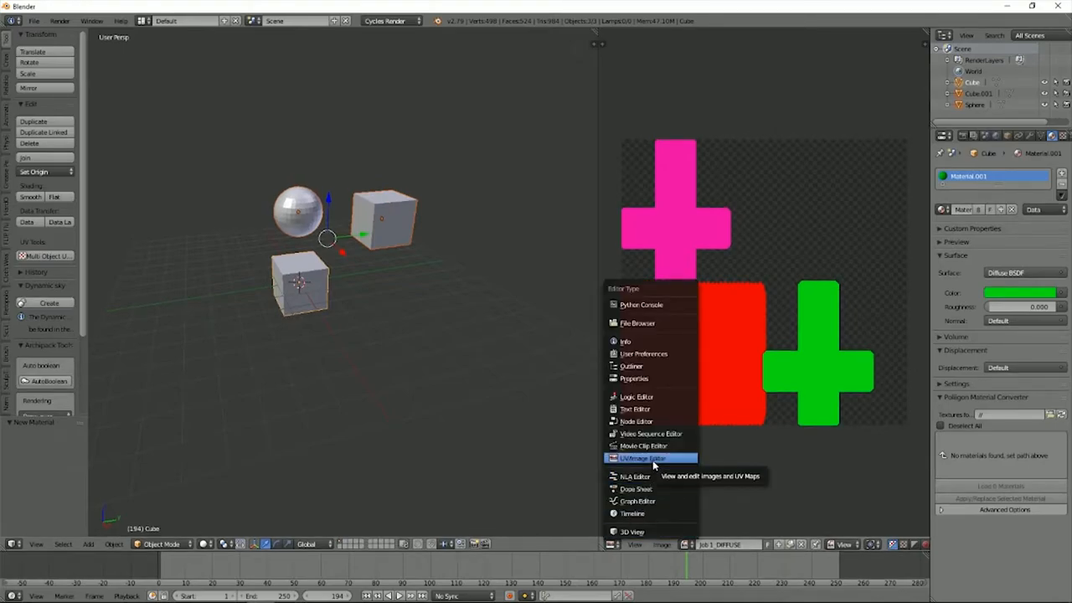
pyautogui.moveTo(645, 446)
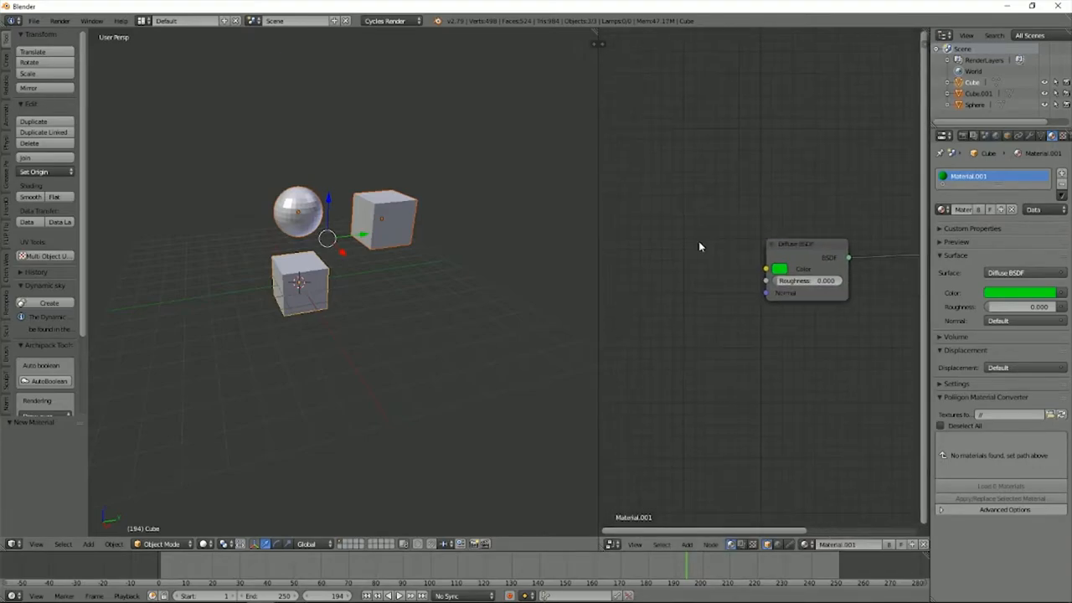
# Load House01.blend through File > Open.
pyautogui.click(686, 544)
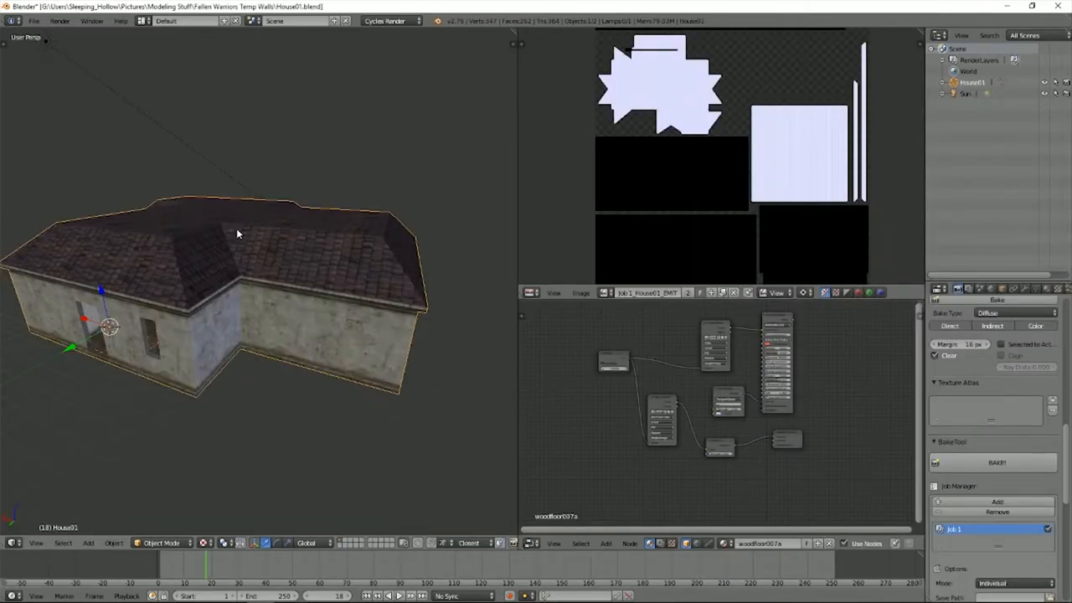
# Orbit the 3D view around the house model.
pyautogui.moveTo(235, 234); pyautogui.dragTo(217, 214)
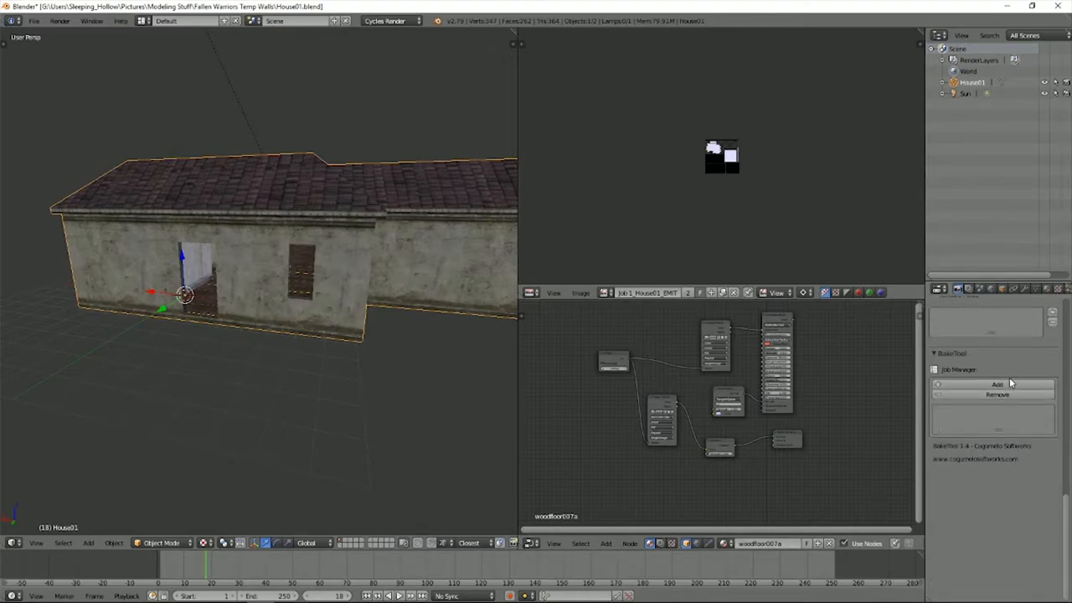
# Add a new BakeTool job with bake mode set to Individual.
pyautogui.click(997, 384)
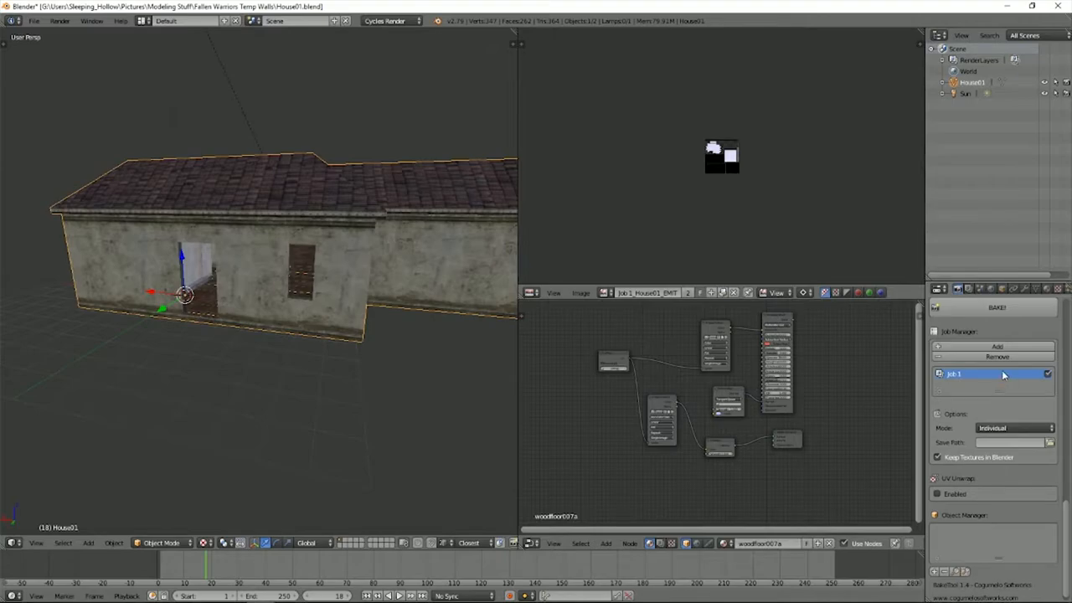
pyautogui.click(1013, 428)
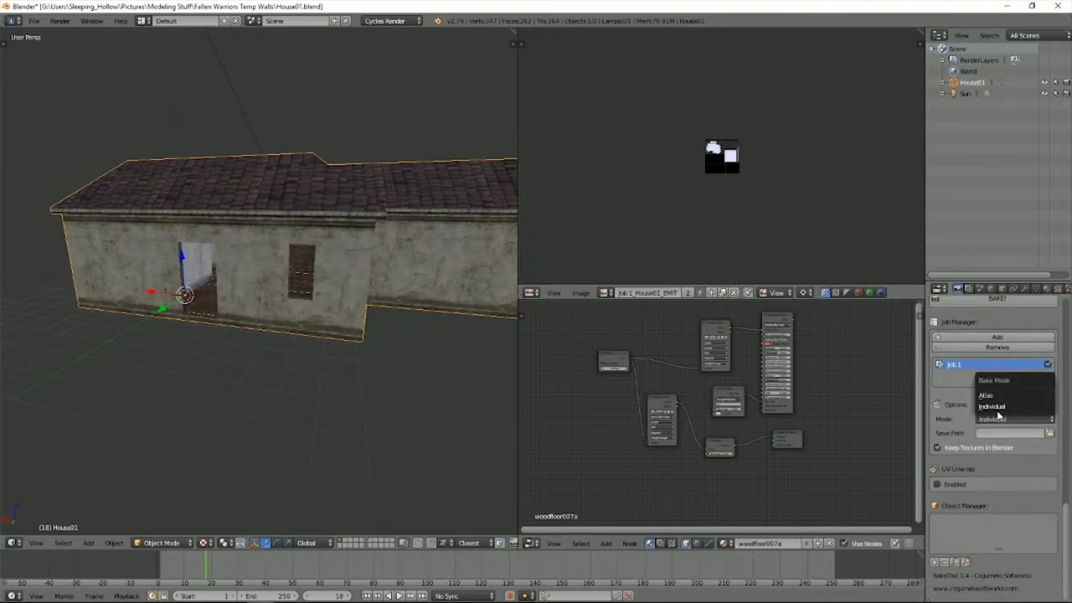
pyautogui.click(992, 407)
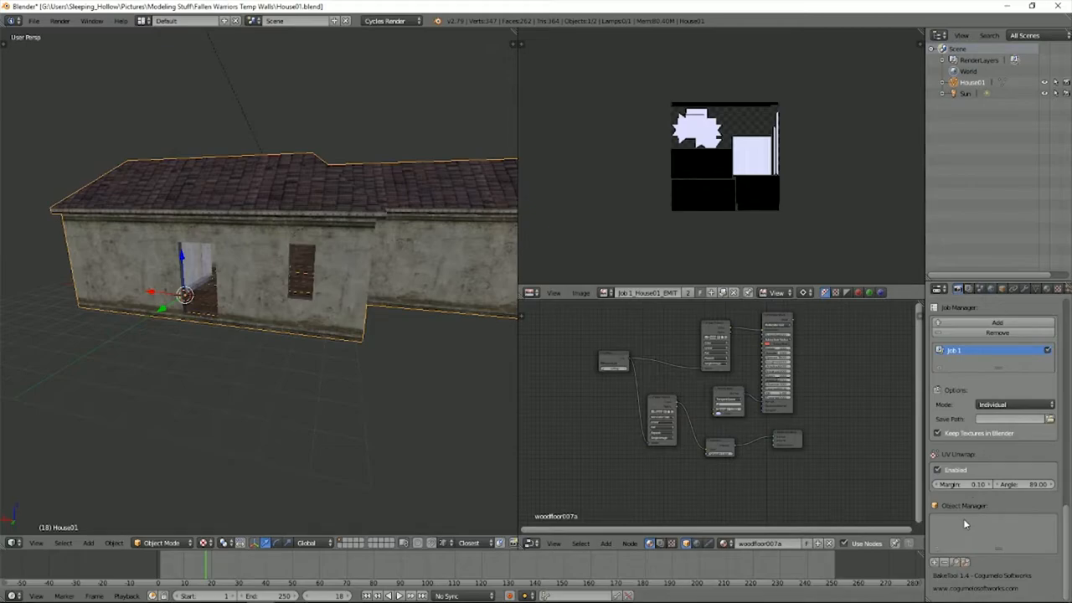
pyautogui.moveTo(940, 572)
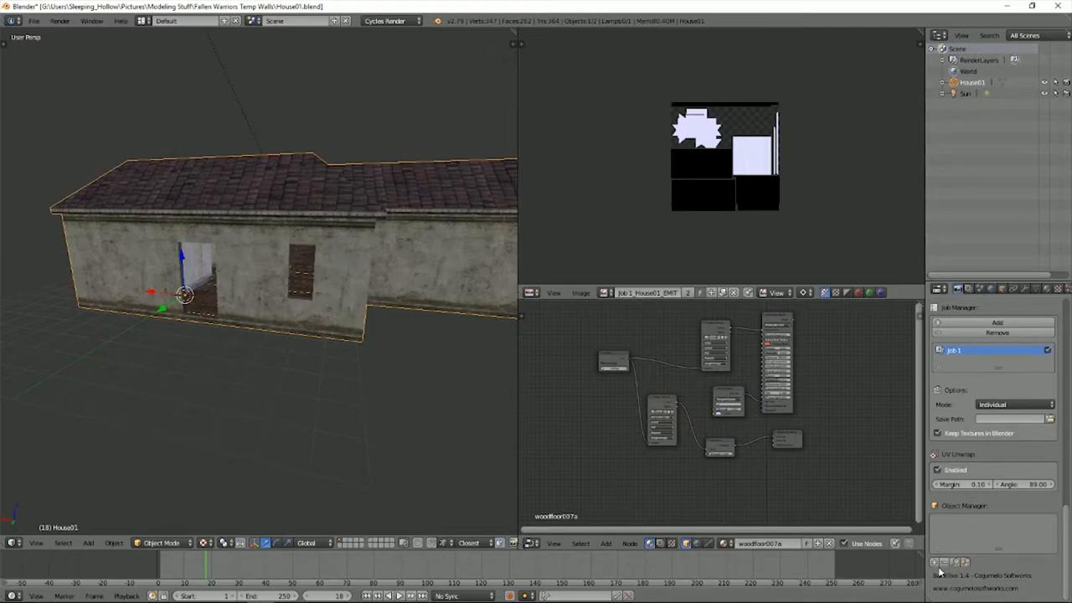
# Add House01 to the job, targeting UVMapBake with a Diffuse pass.
pyautogui.click(1017, 439)
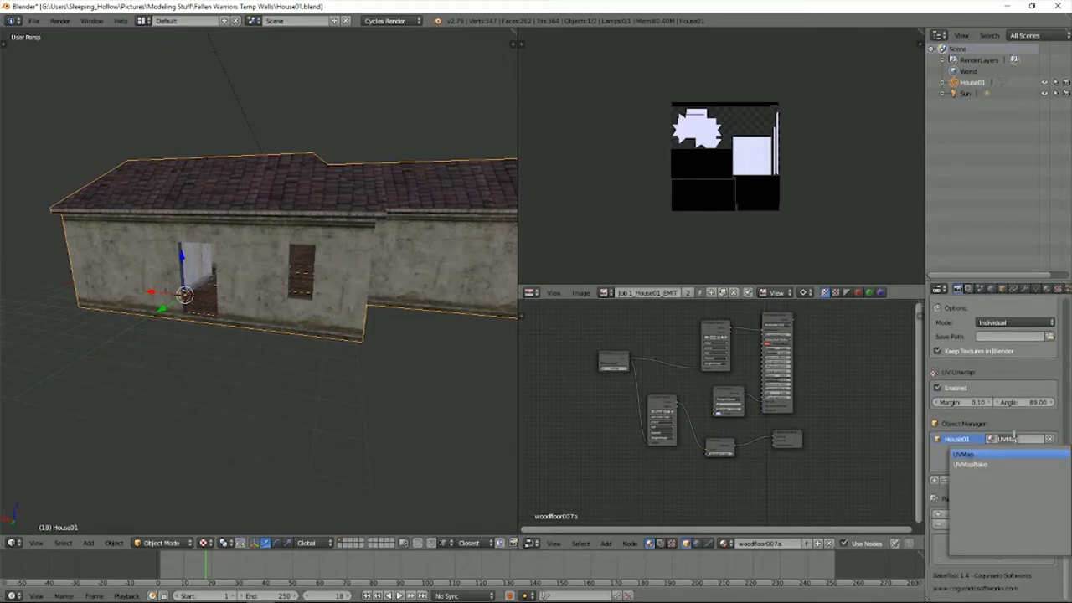
pyautogui.click(963, 454)
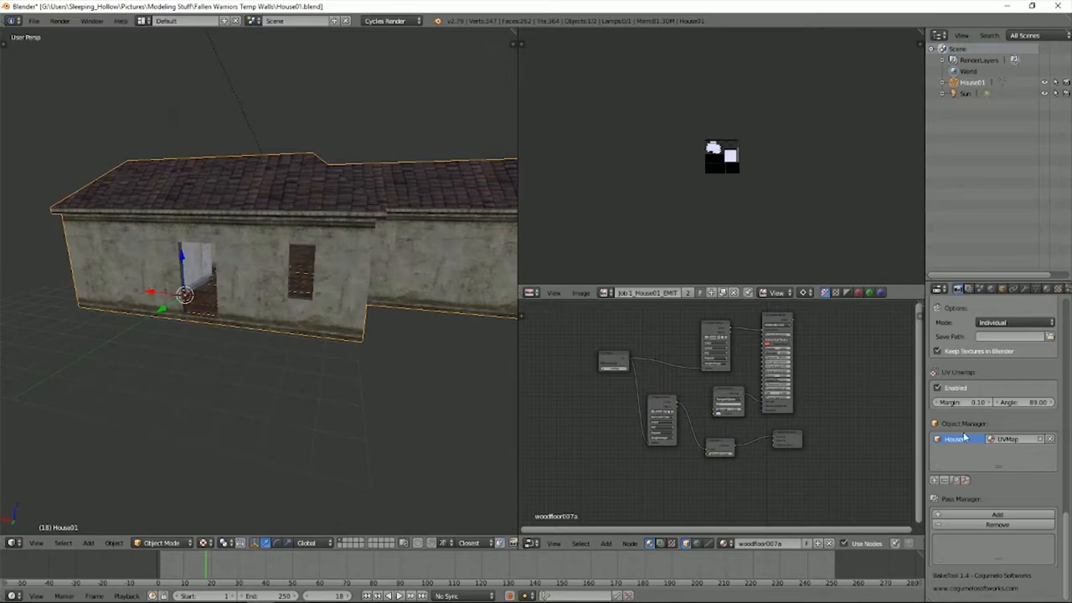
pyautogui.click(1009, 438)
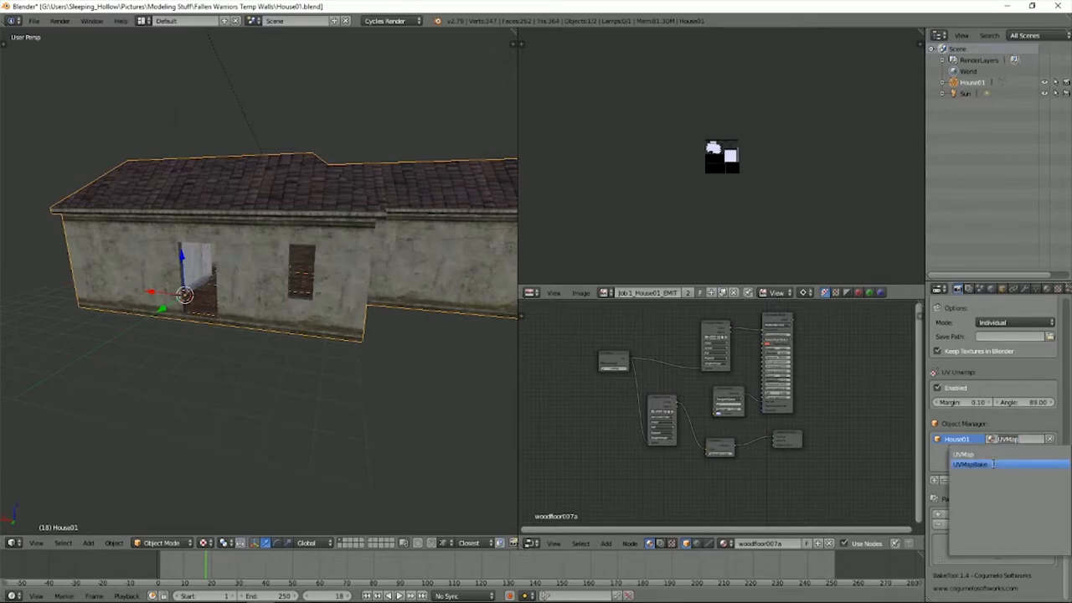
pyautogui.click(971, 464)
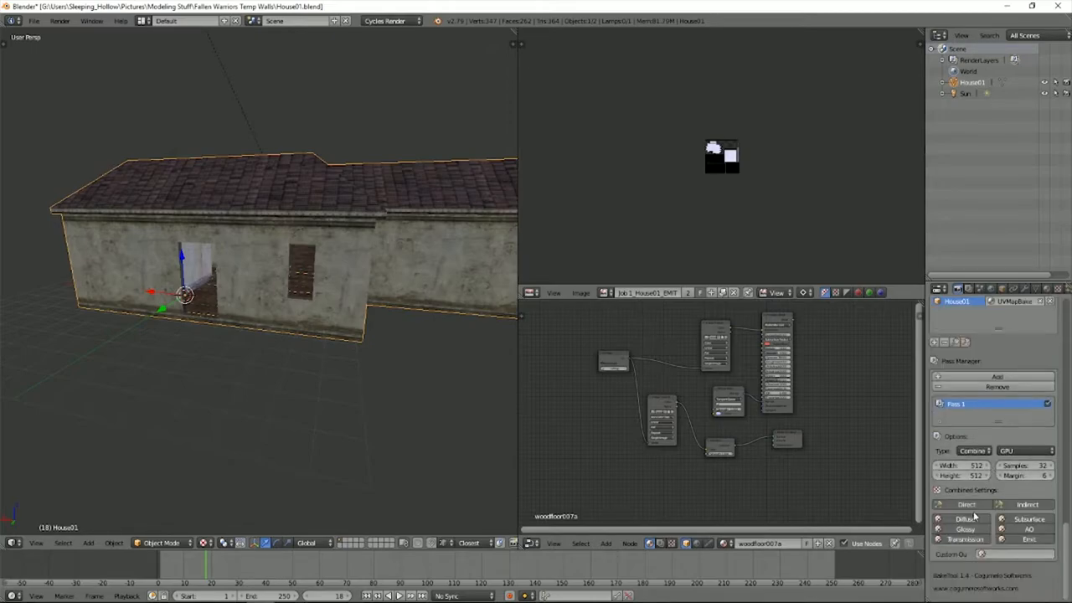
pyautogui.click(973, 450)
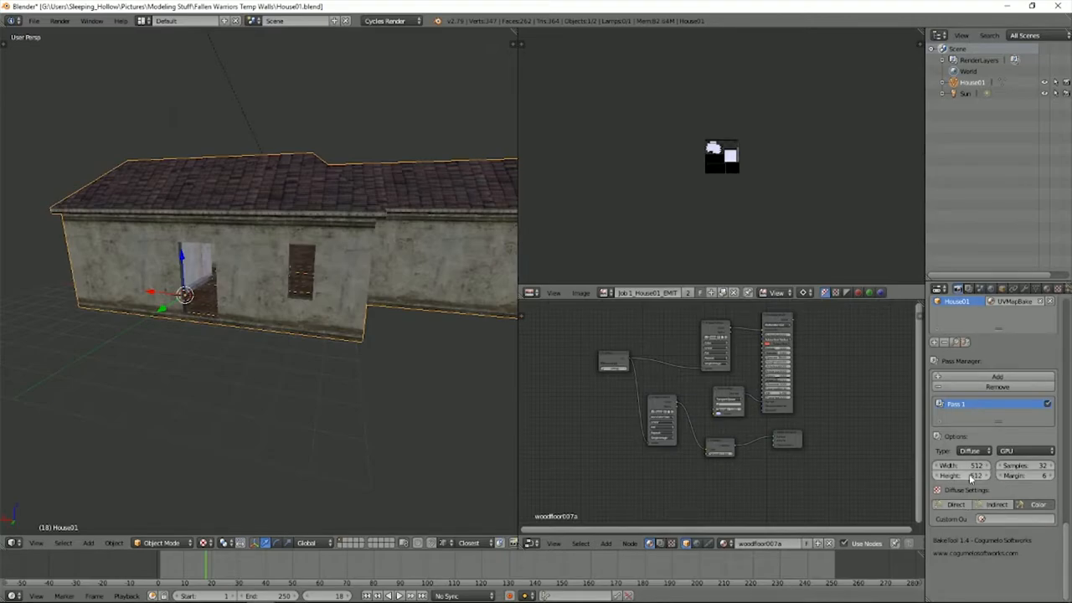
pyautogui.moveTo(972, 476)
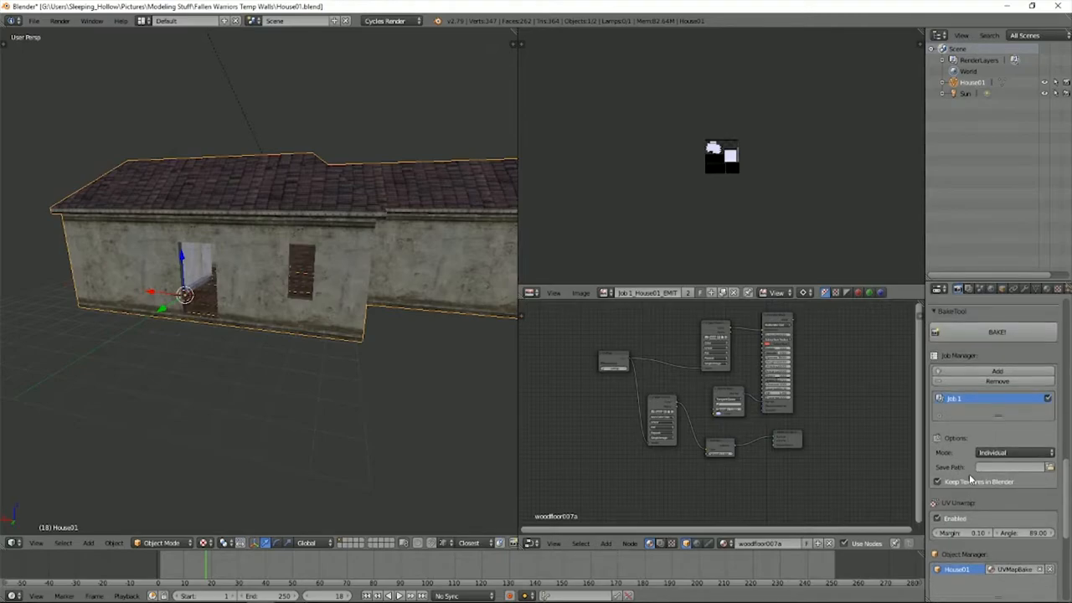
# Run BAKE! for House01 and open the house's material settings.
pyautogui.click(996, 332)
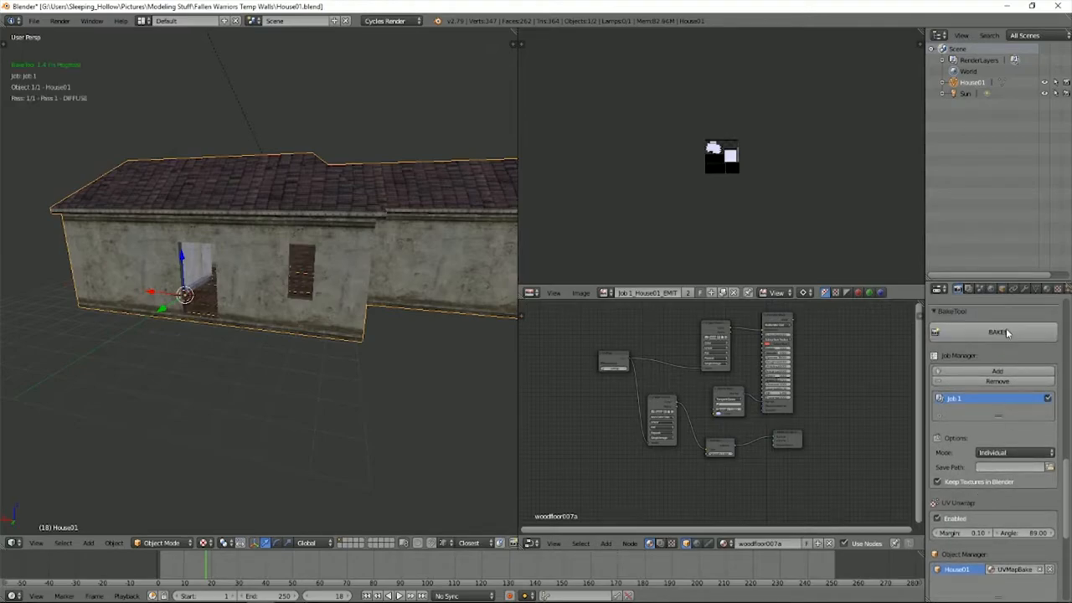
pyautogui.click(995, 332)
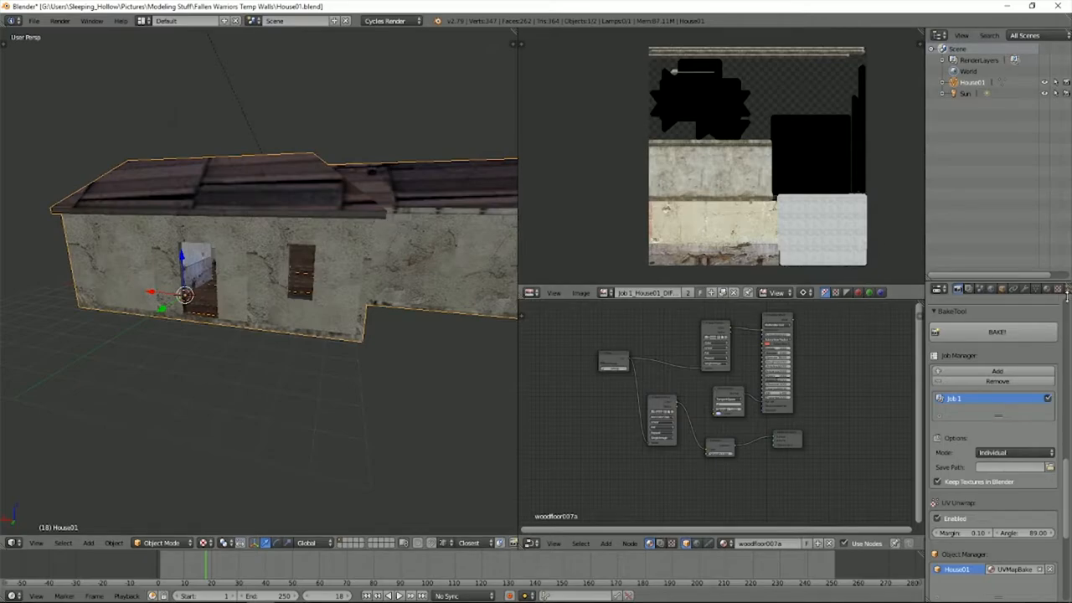
pyautogui.click(1046, 289)
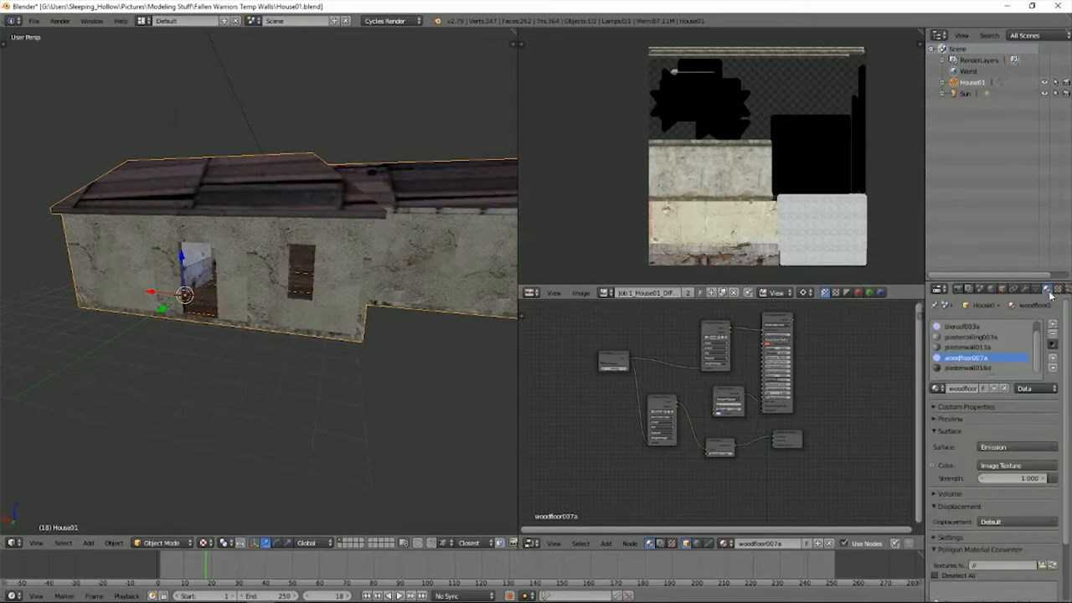
pyautogui.click(1036, 289)
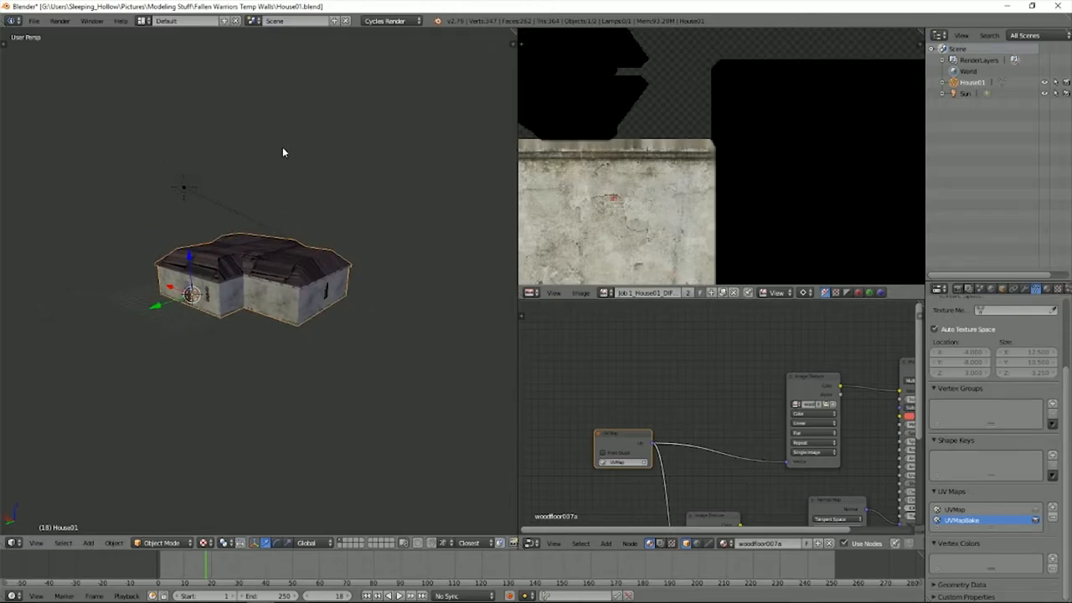
# Review the tileroof003a material, re-bake, and enter Edit Mode to view the UVs.
pyautogui.click(1046, 289)
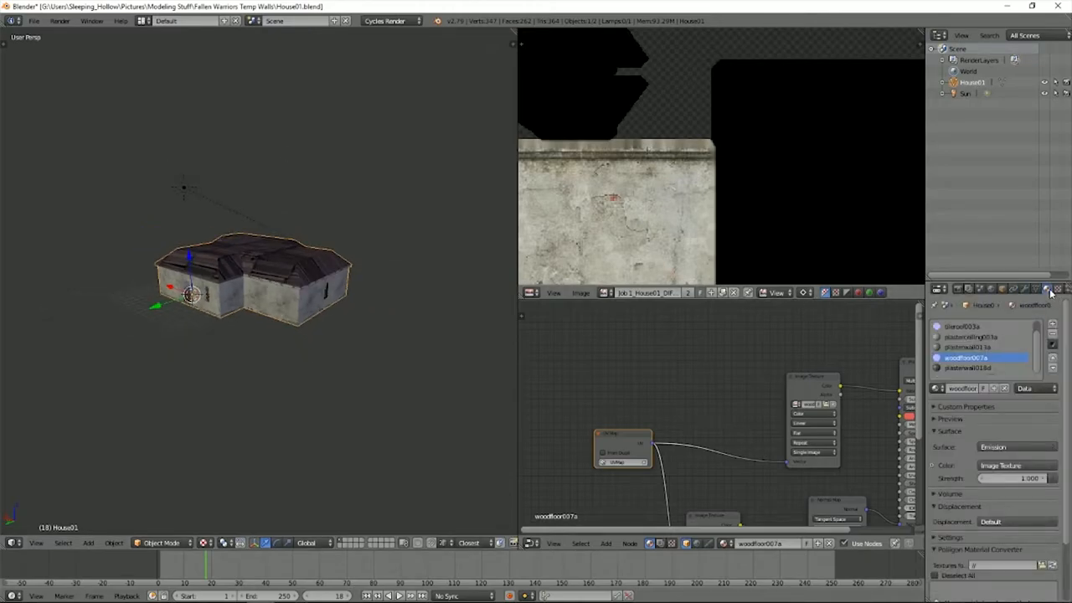
pyautogui.click(971, 327)
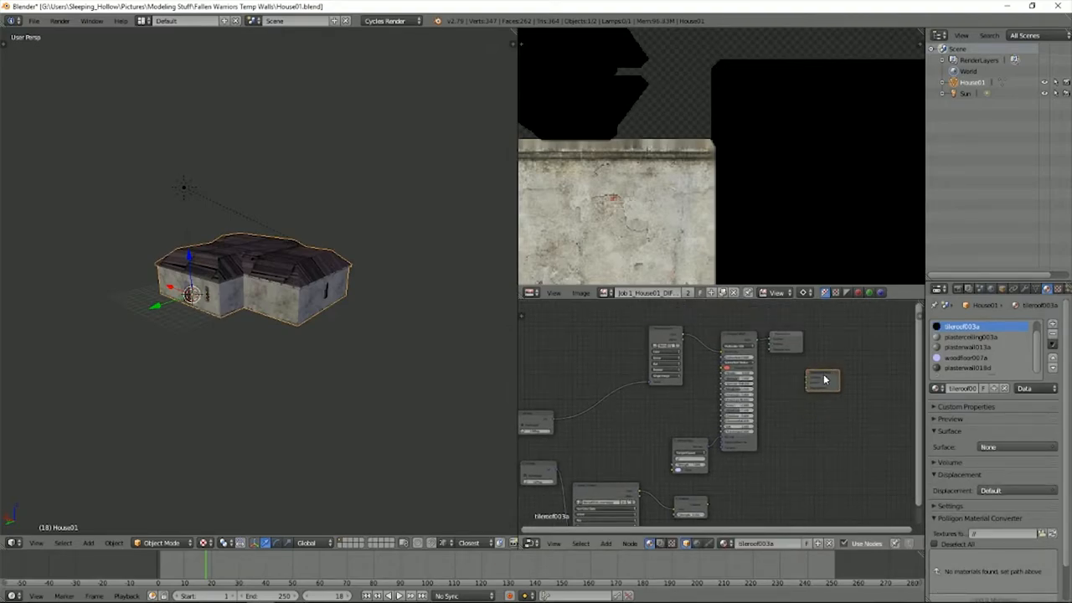
pyautogui.click(966, 358)
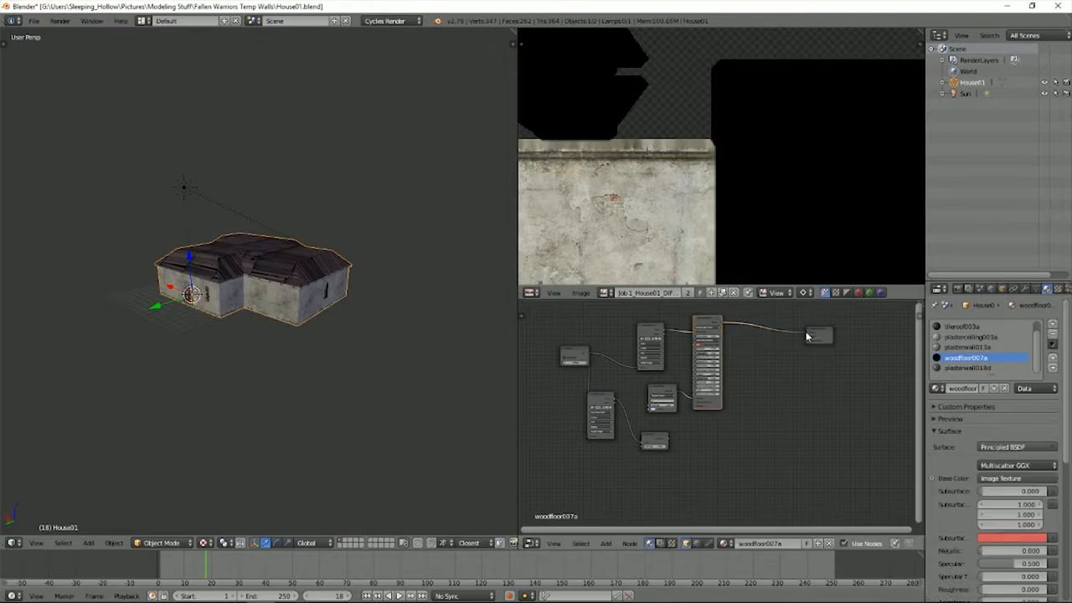
pyautogui.click(964, 288)
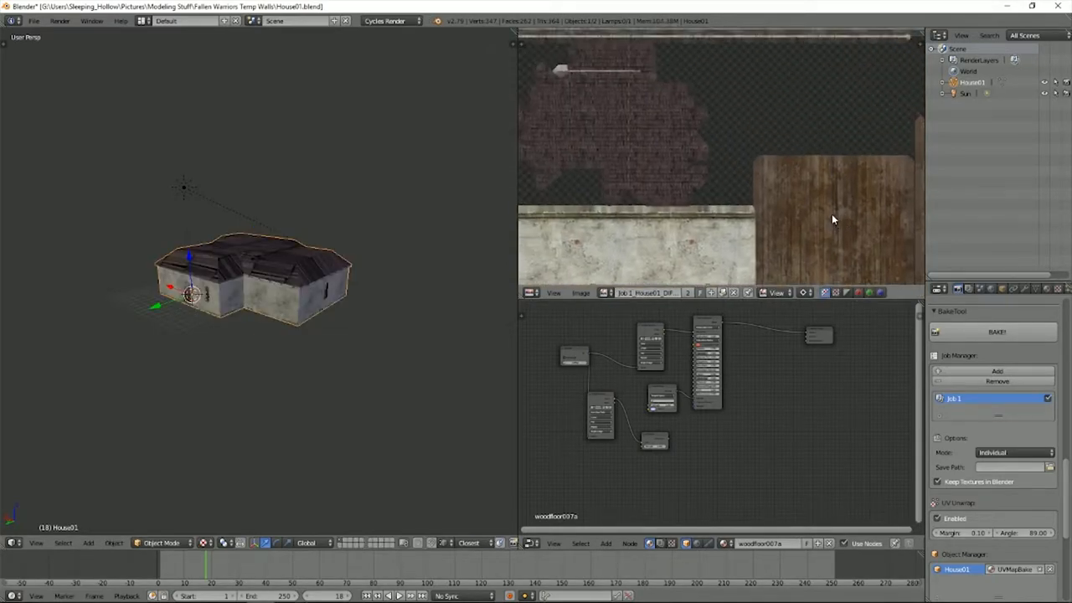
pyautogui.press('Tab')
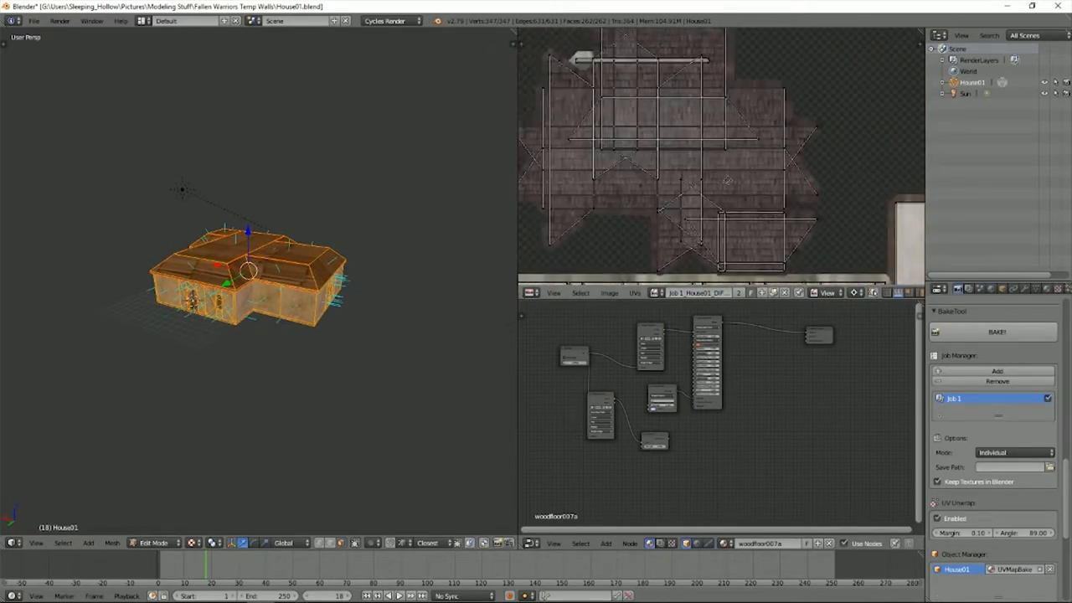